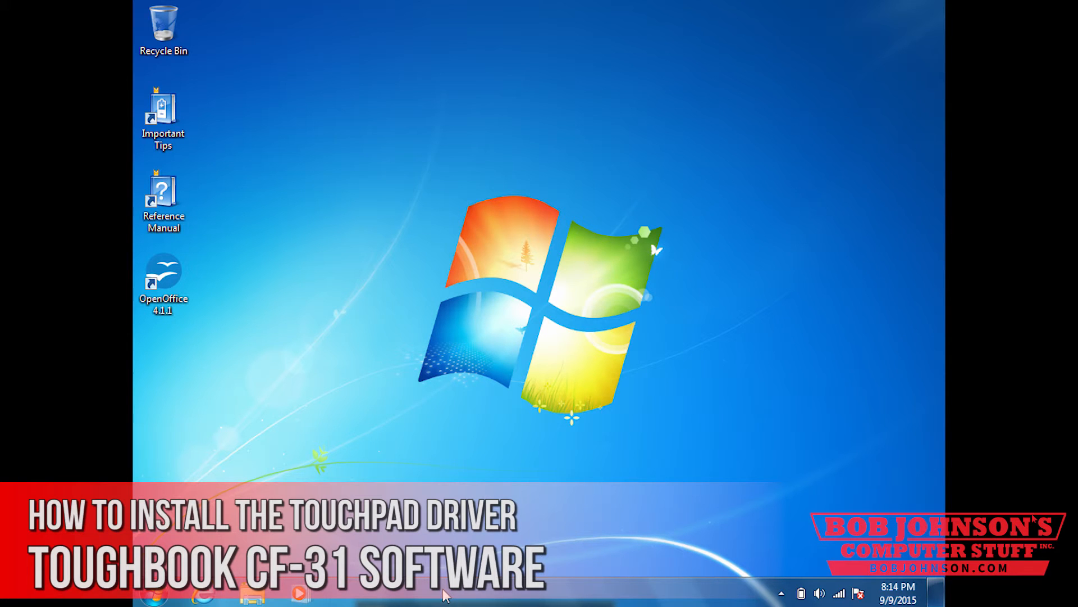
# Step: Launch Internet Explorer from the taskbar, landing on the Bob Johnson's Computer Stuff homepage
pyautogui.click(203, 593)
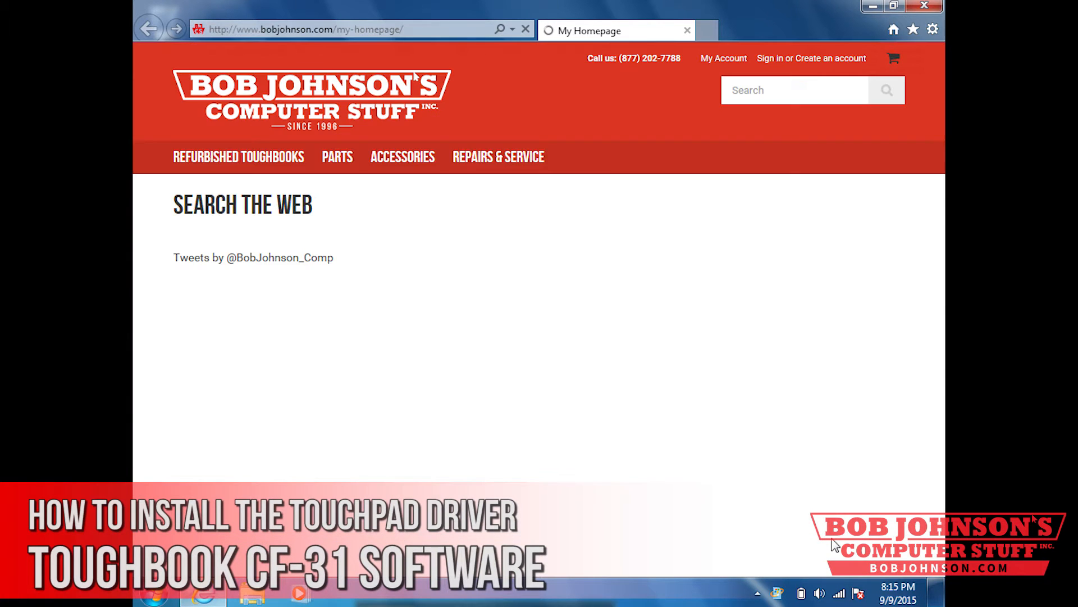
pyautogui.moveTo(749, 444)
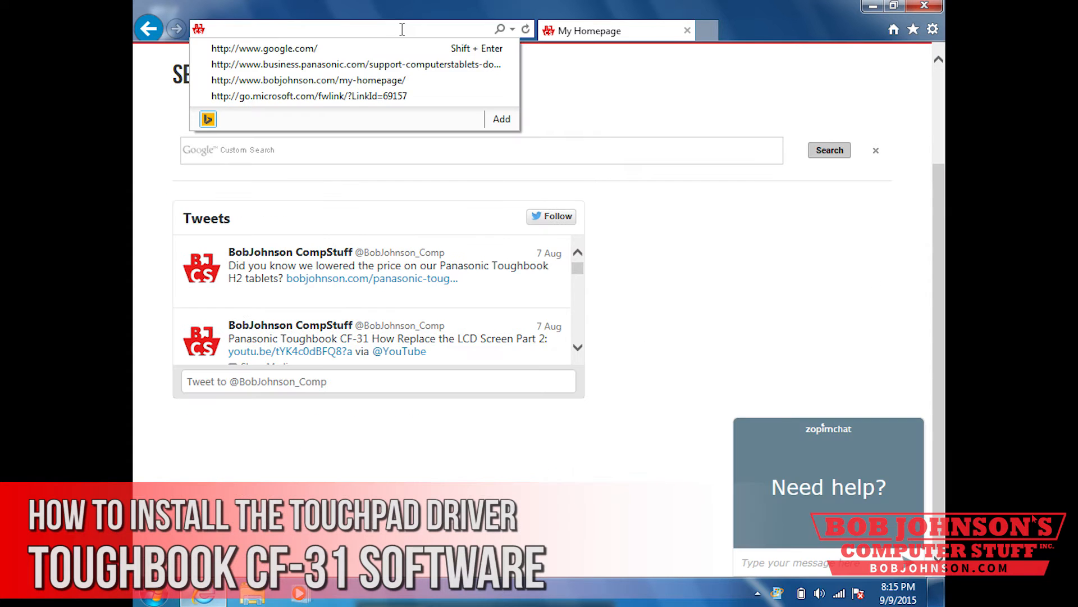
pyautogui.write('www.')
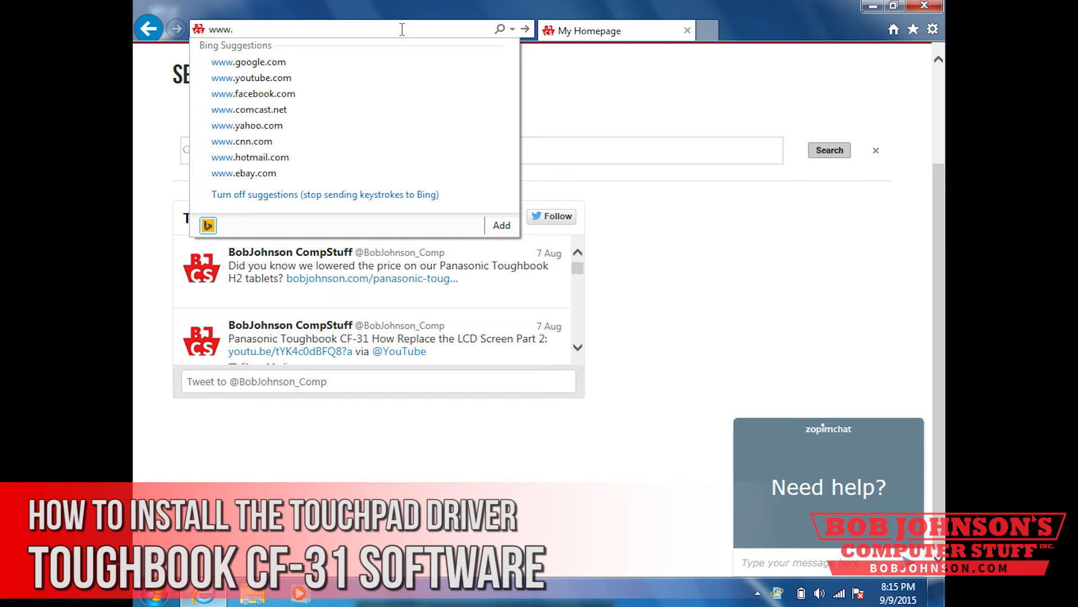
pyautogui.write('business.panasonic.com/')
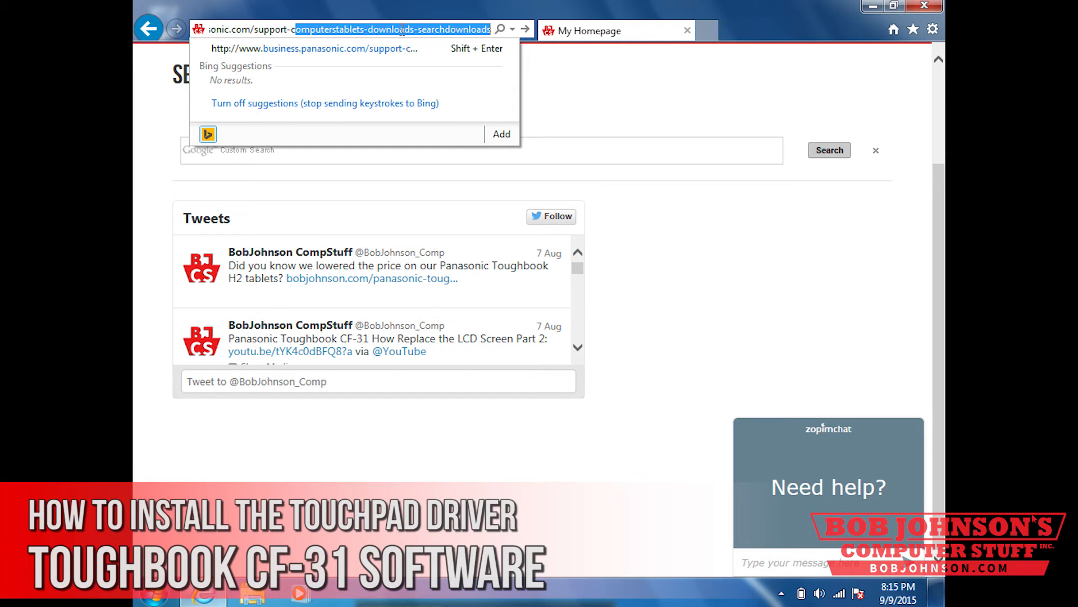
pyautogui.write('computerstabert')
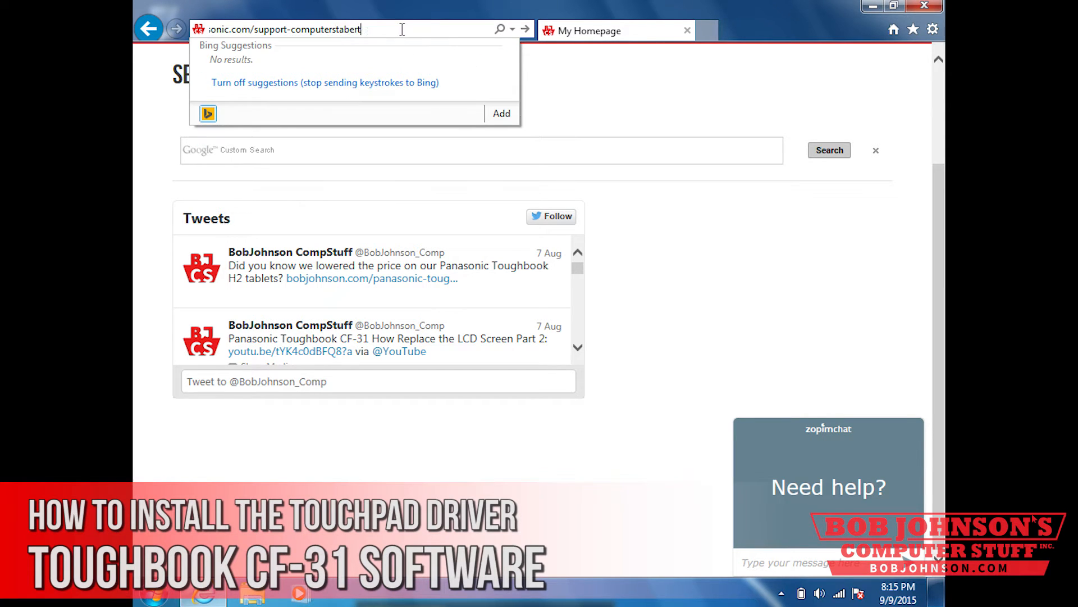
pyautogui.write('-downloads-searchdownloads')
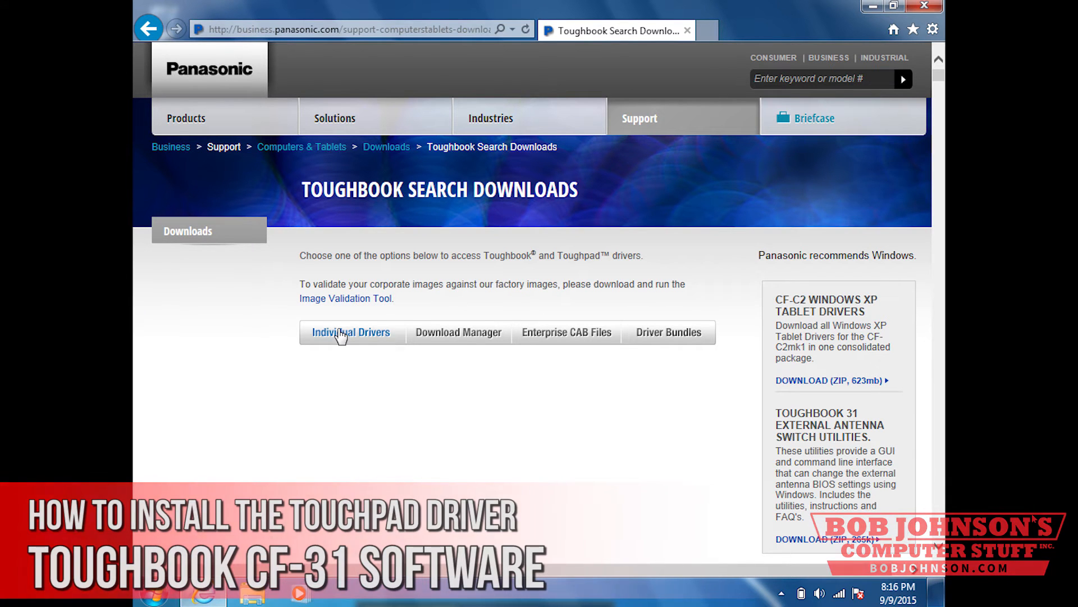
# Step: In the Individual Drivers form, search for All Drivers and choose model Toughbook CF-31
pyautogui.click(352, 333)
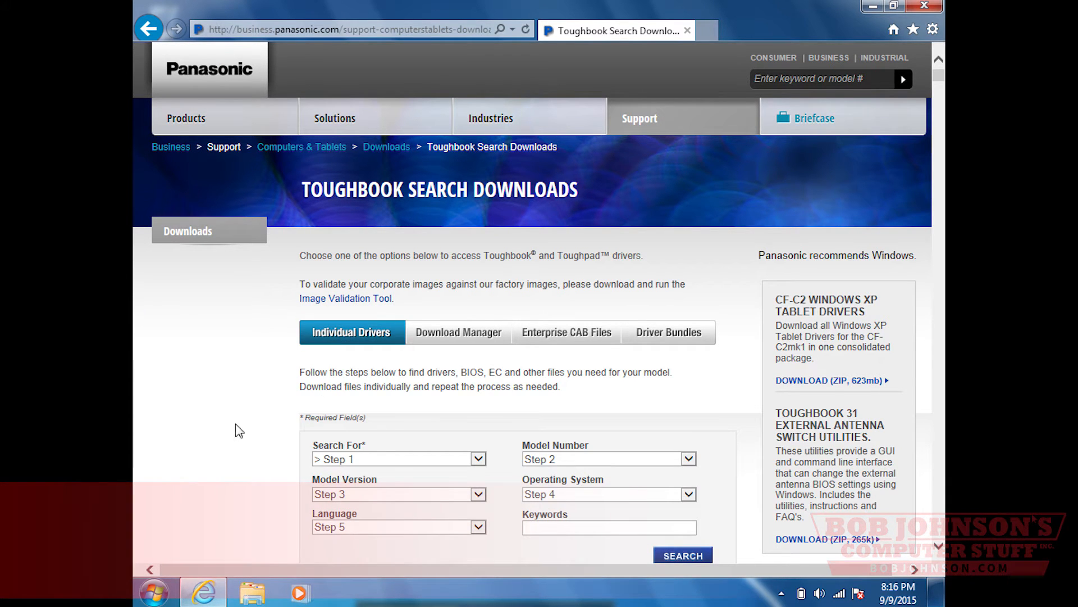
pyautogui.moveTo(890, 547)
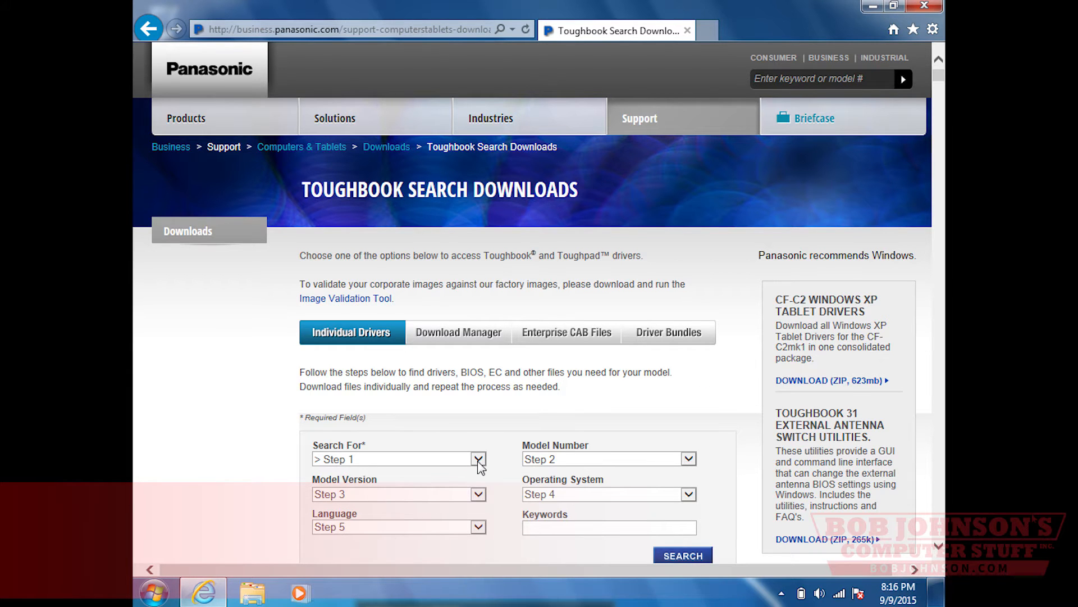
pyautogui.click(477, 458)
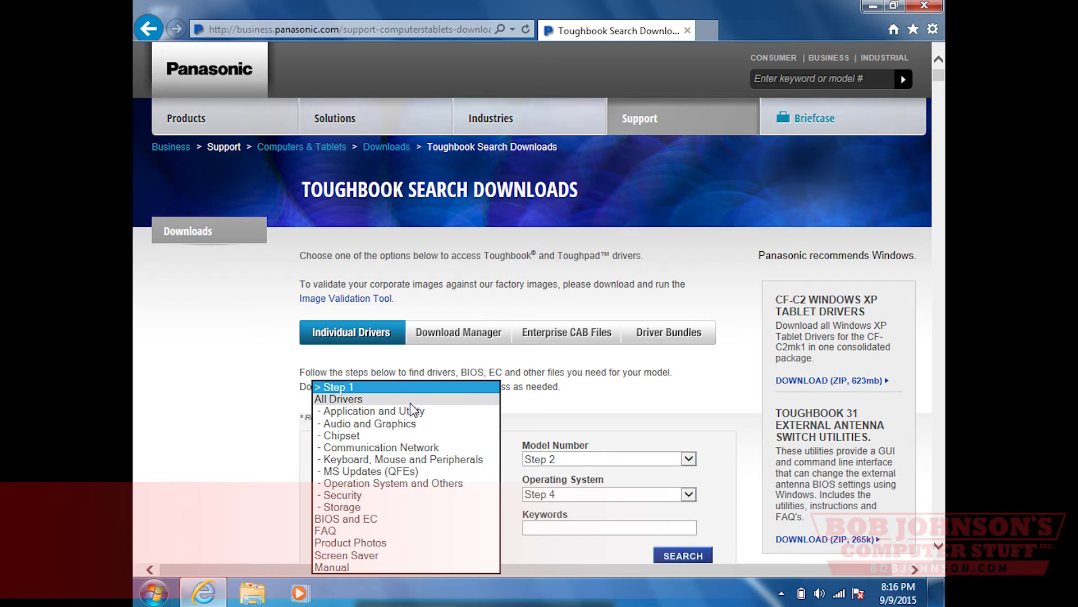
pyautogui.click(337, 399)
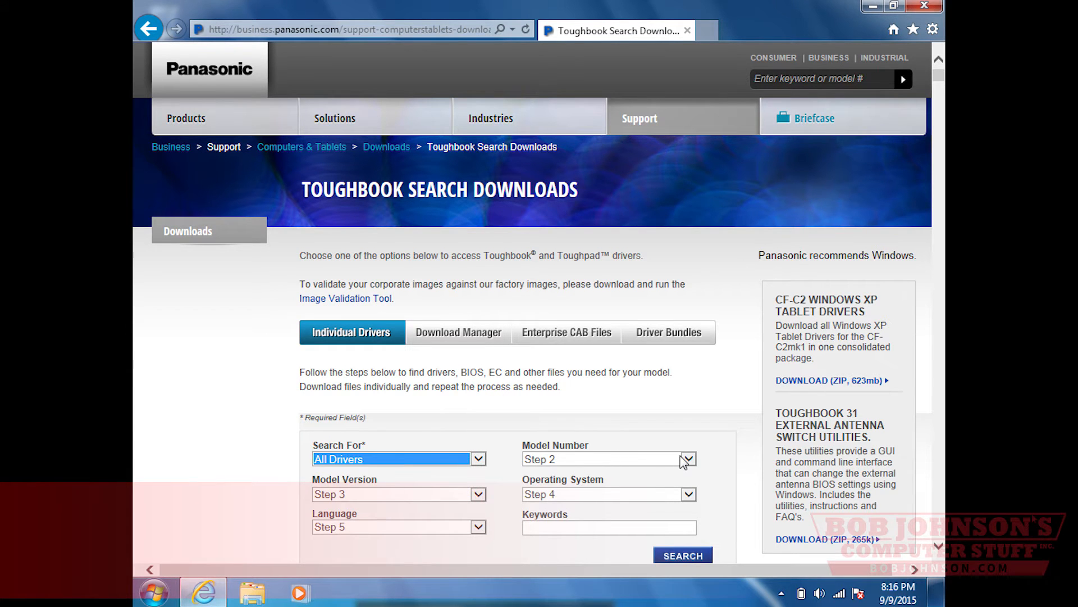
pyautogui.click(687, 458)
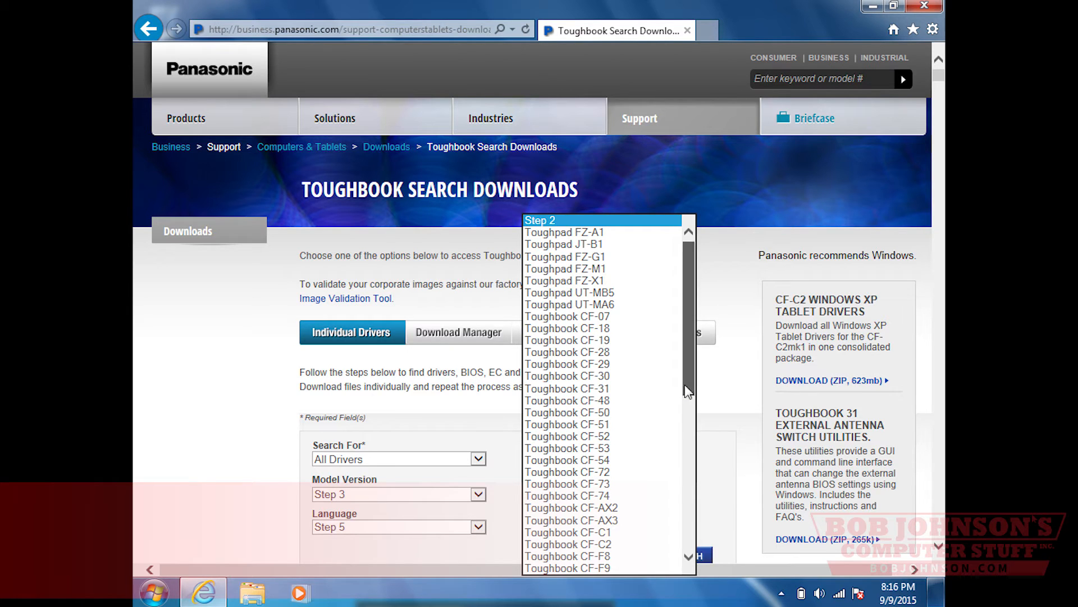
pyautogui.click(565, 388)
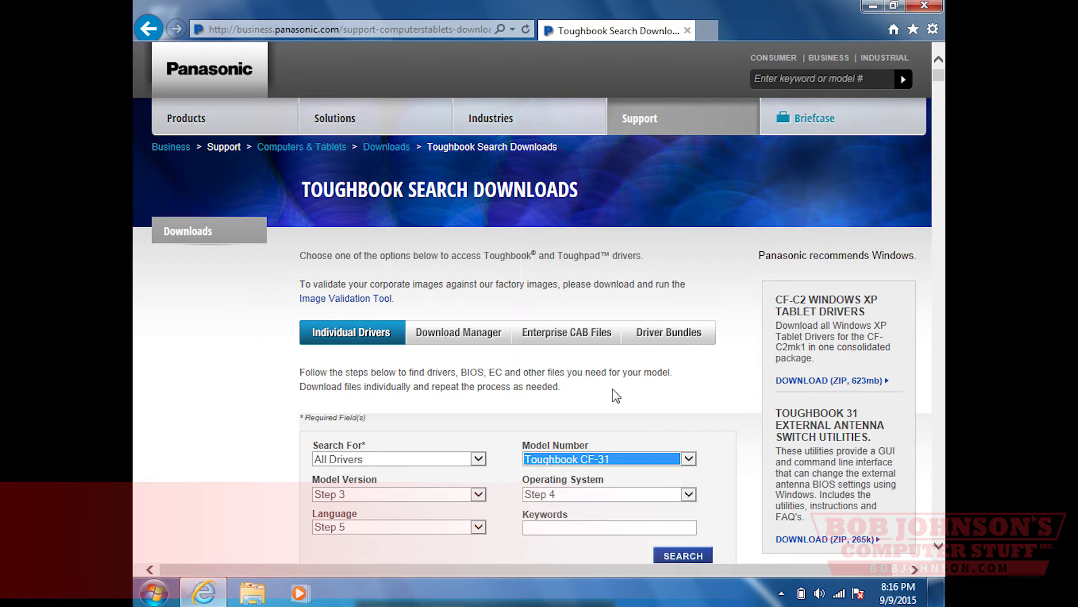
pyautogui.moveTo(480, 501)
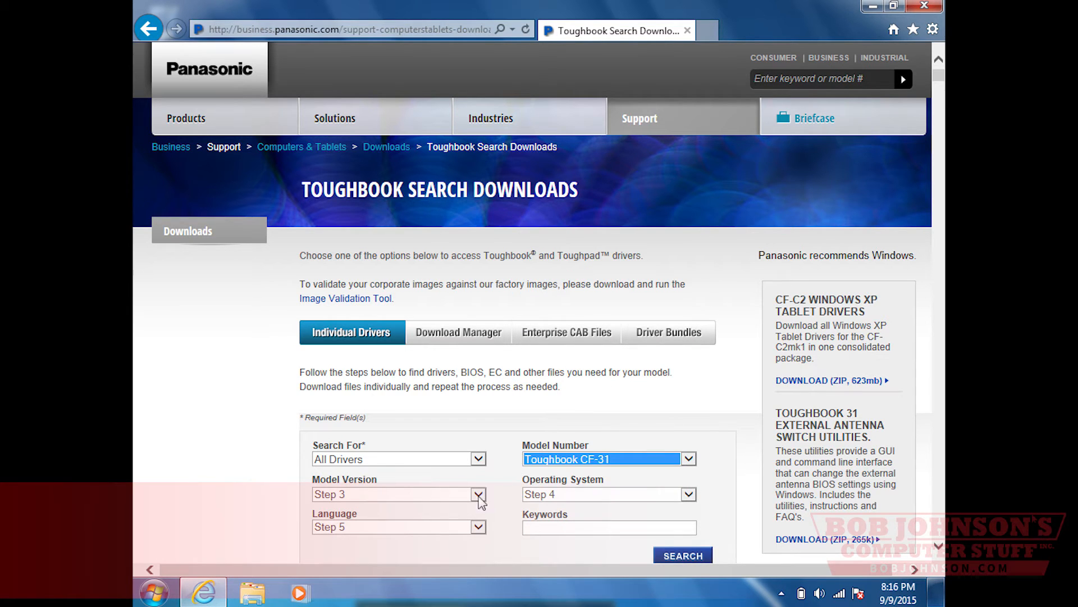
# Step: Choose version CF-31A (mk1 Perf./Std.) and Windows 7 64bit, then run the search
pyautogui.click(480, 494)
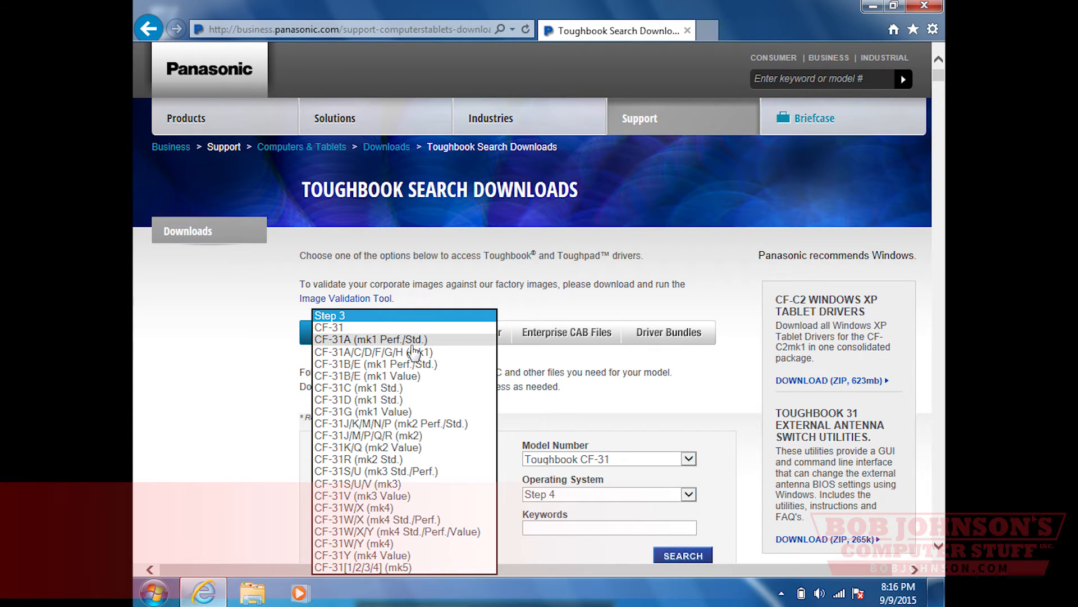
pyautogui.click(371, 339)
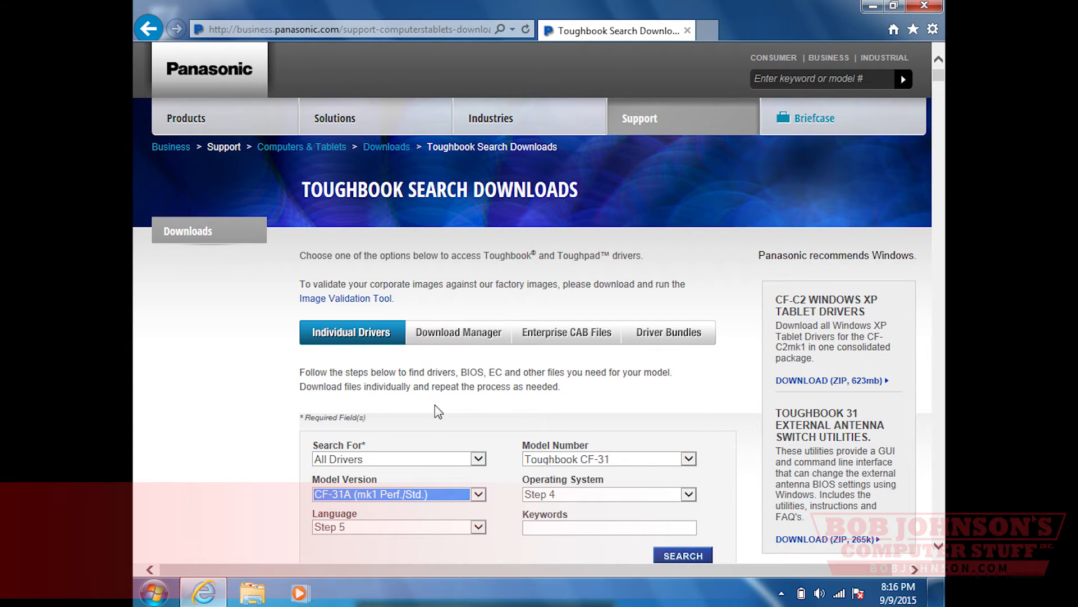
pyautogui.click(687, 494)
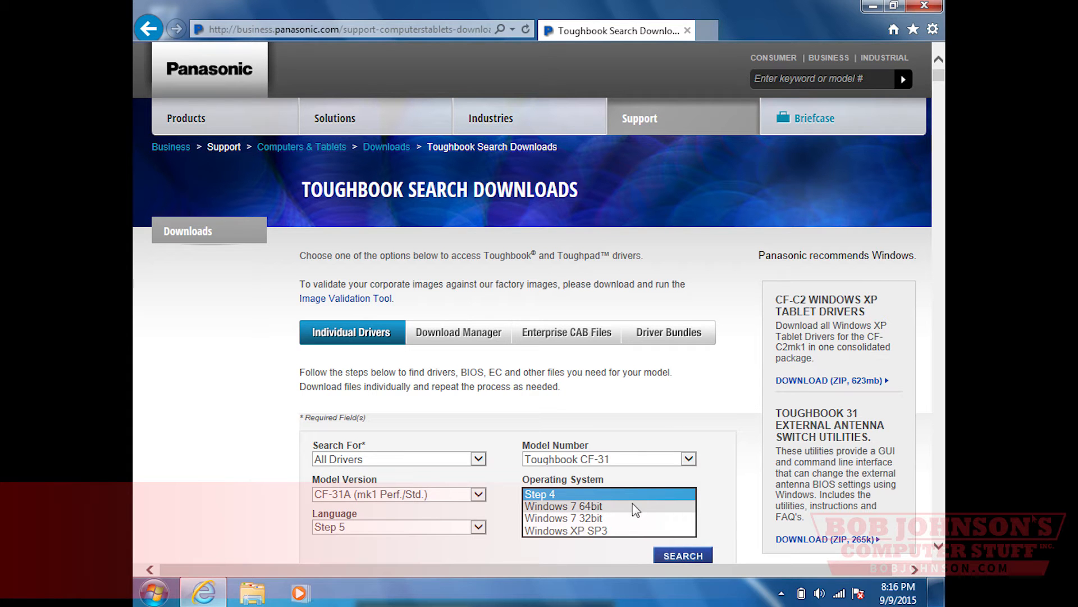
pyautogui.click(566, 506)
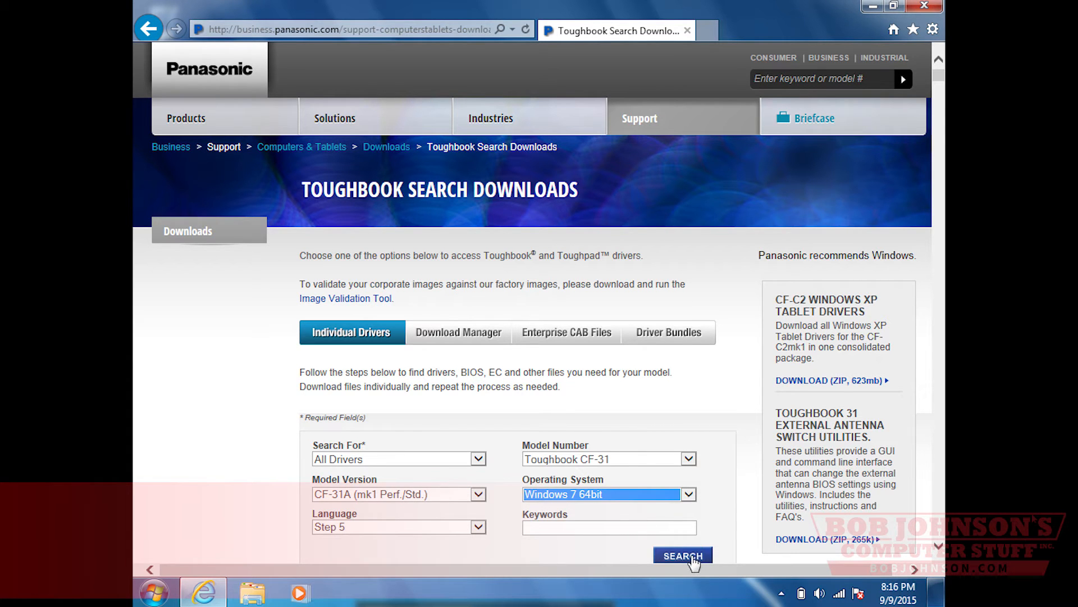
pyautogui.click(682, 555)
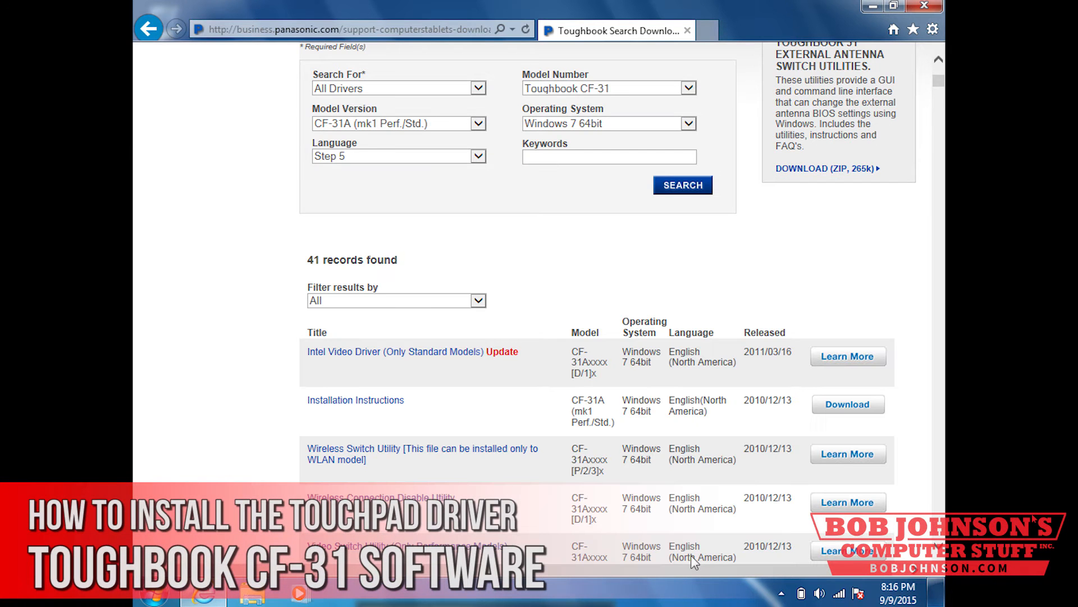
pyautogui.moveTo(939, 547)
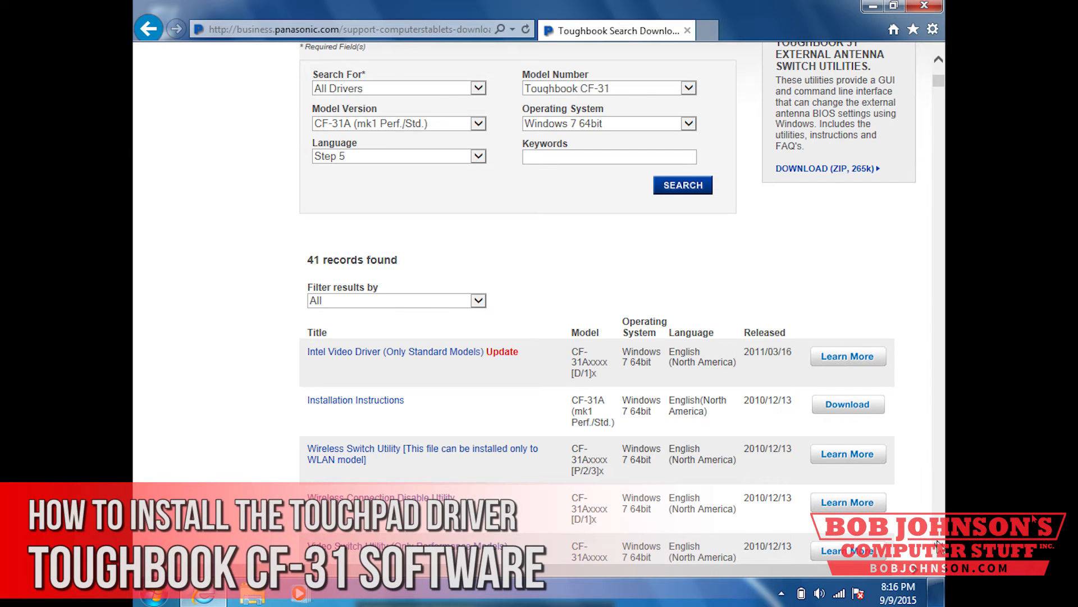
# Step: Open the Touch Pad Driver download details from the search results
pyautogui.scroll(-3)
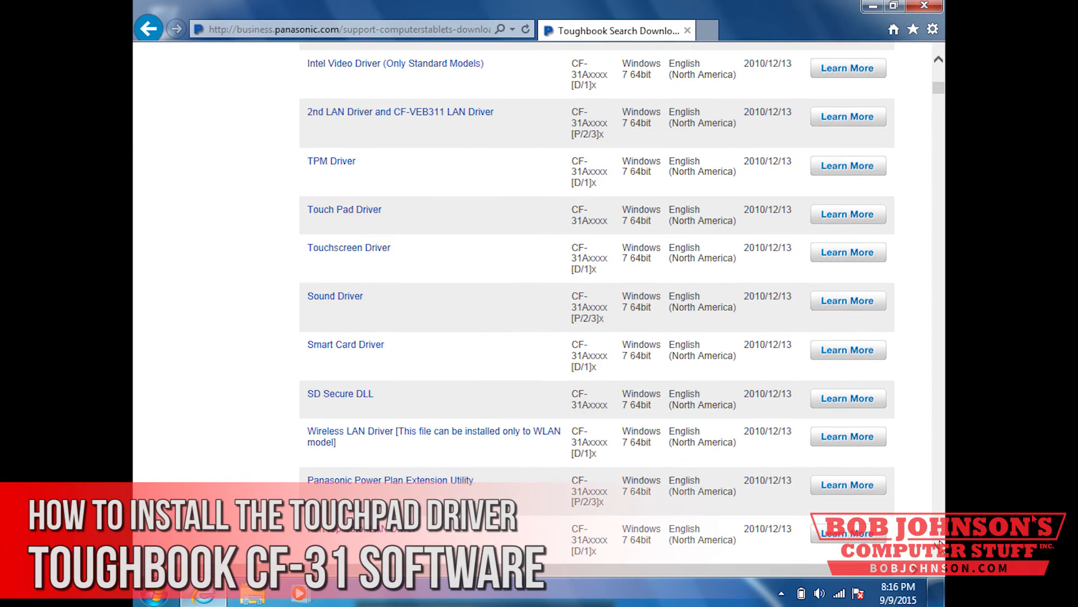
pyautogui.moveTo(409, 225)
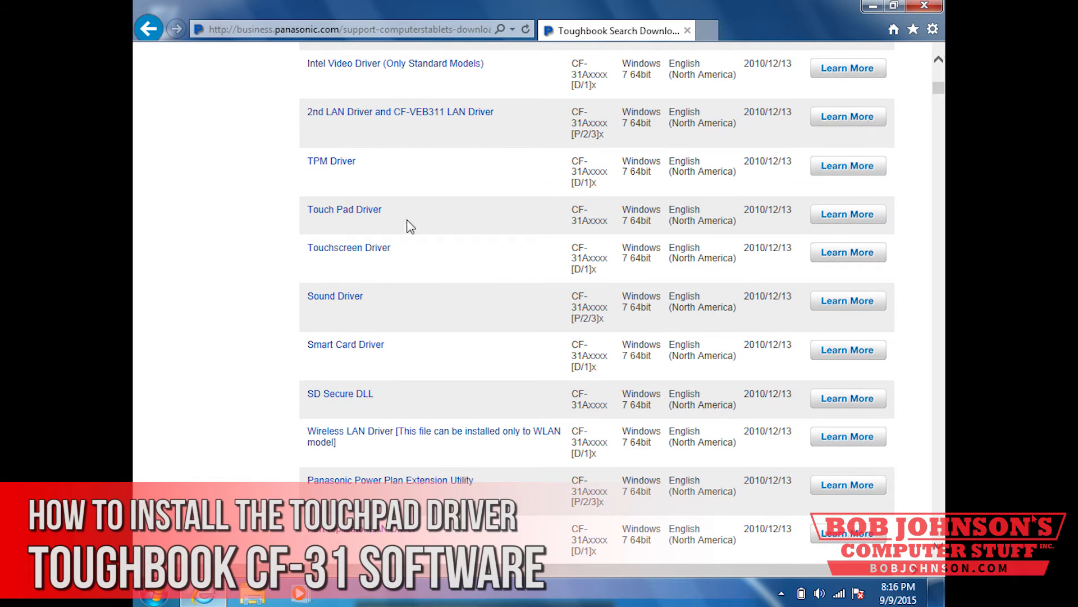
pyautogui.click(848, 214)
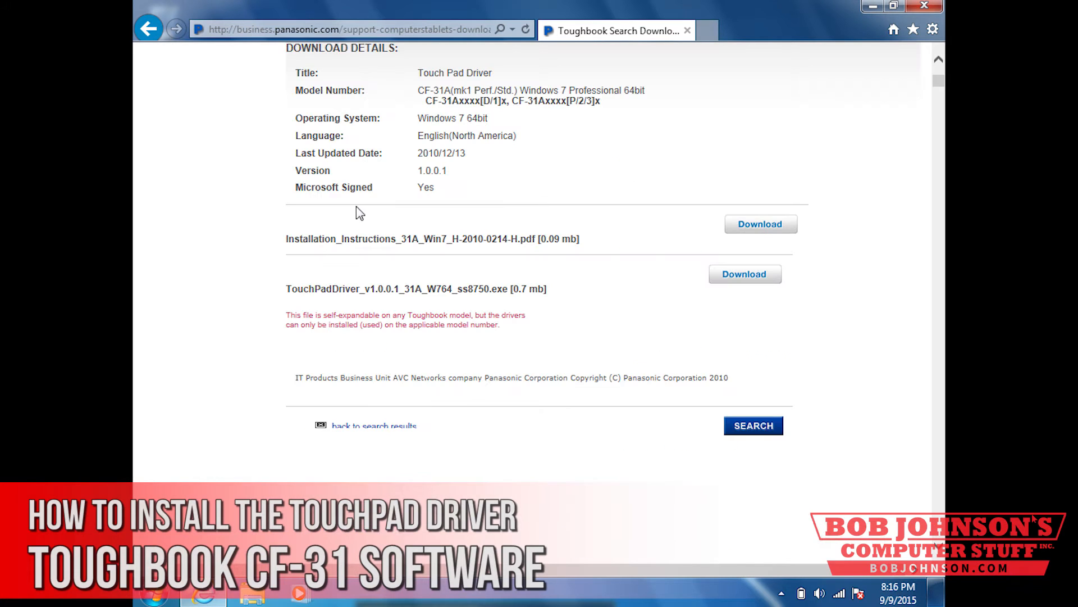
pyautogui.moveTo(683, 325)
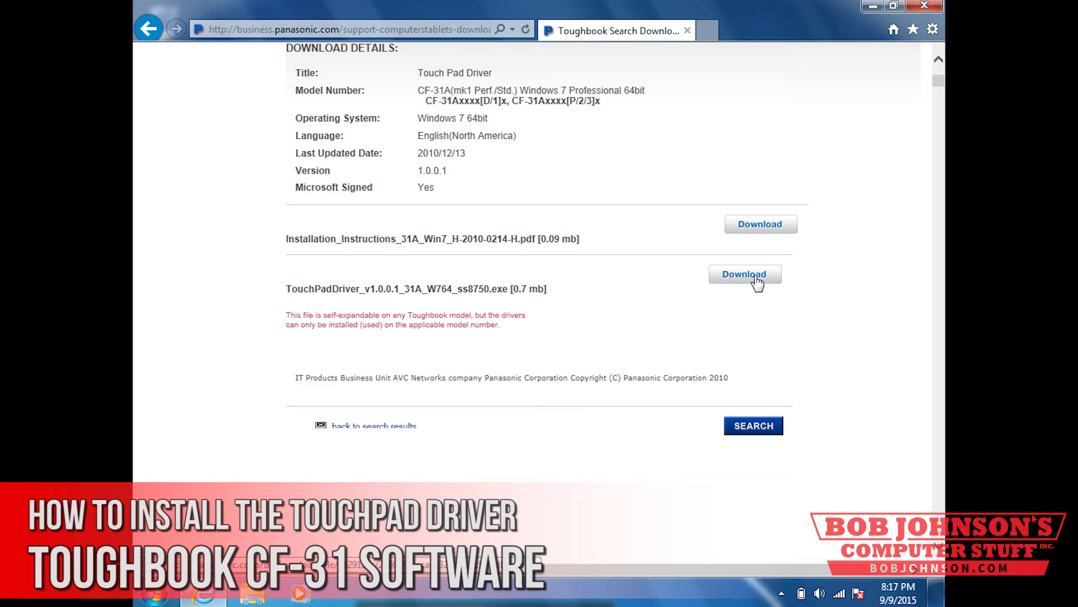
pyautogui.moveTo(820, 304)
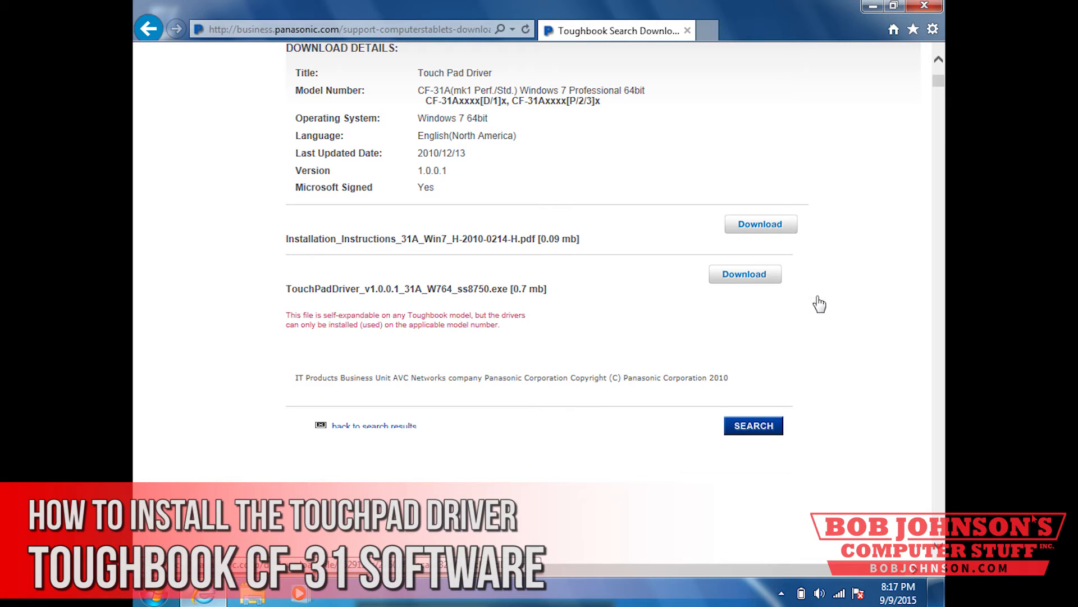
pyautogui.moveTo(743, 327)
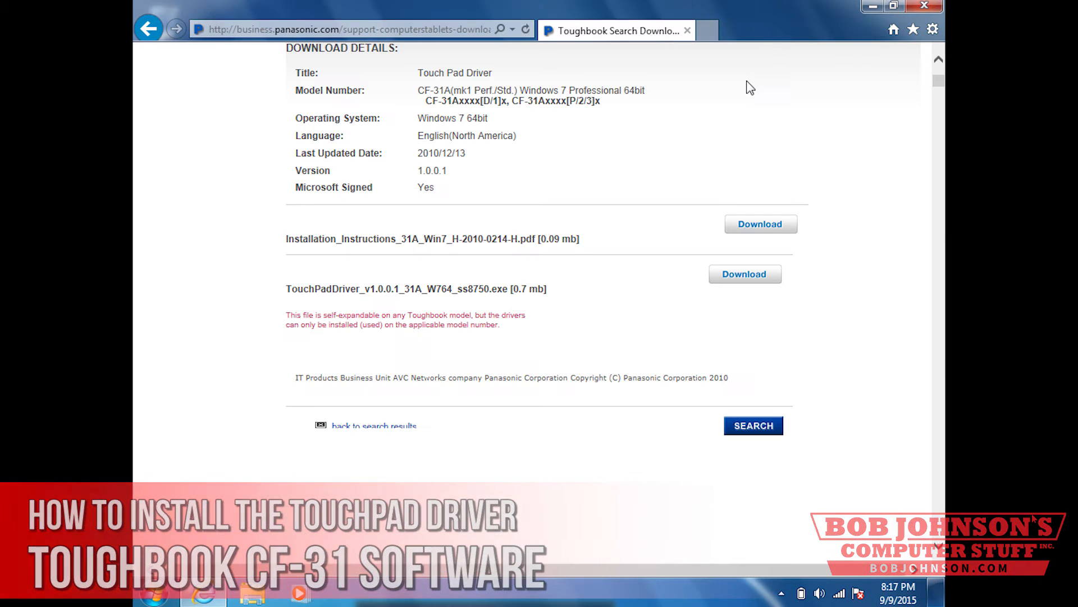
# Step: Save the TouchPadDriver exe into the util\drivers\mouse folder, replacing the existing copy
pyautogui.click(744, 274)
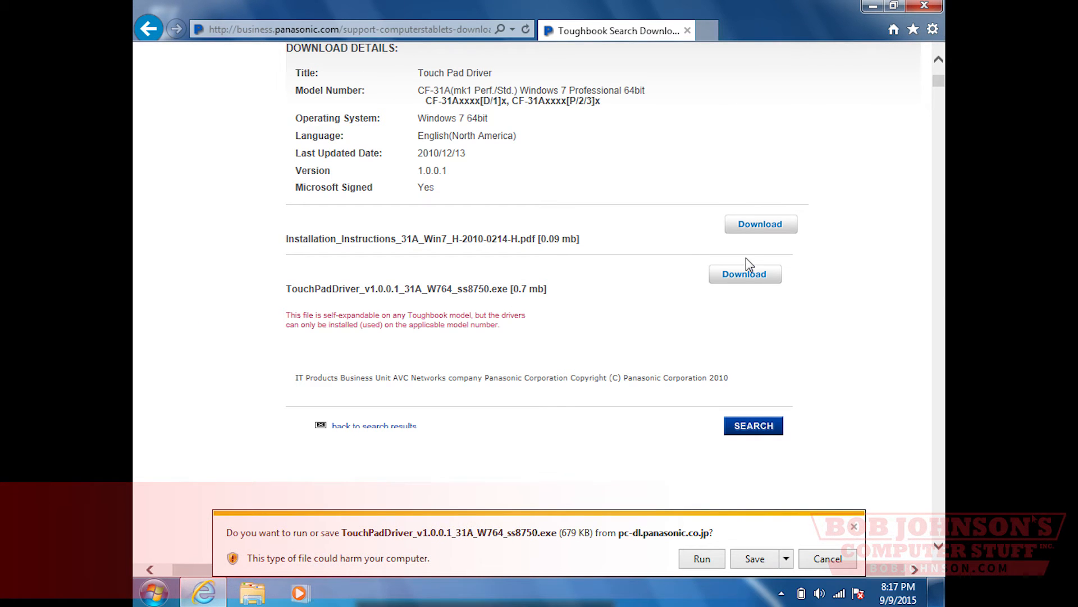
pyautogui.click(788, 558)
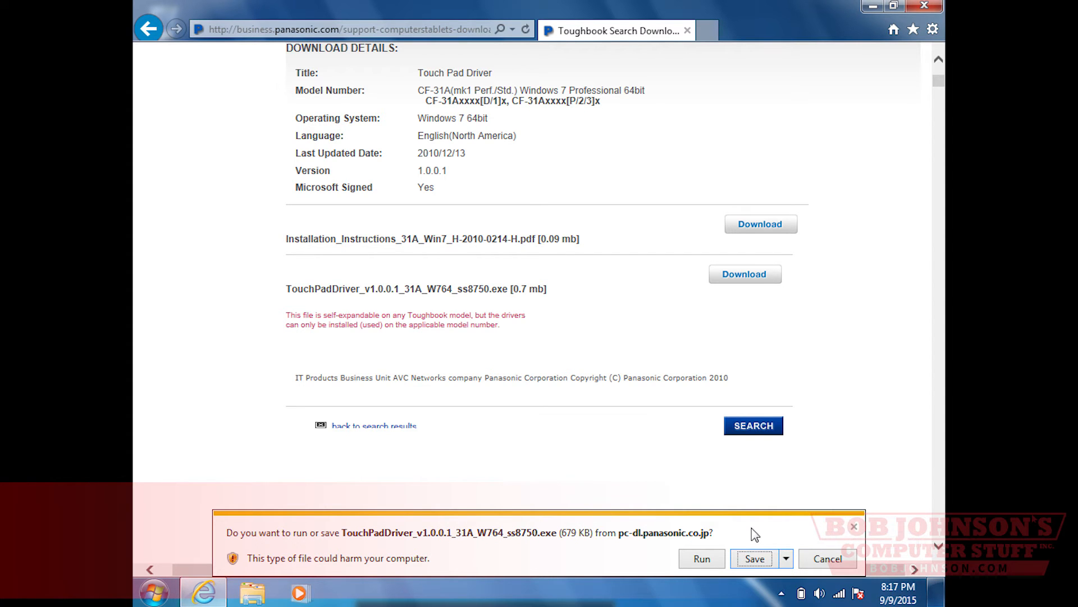
pyautogui.click(754, 559)
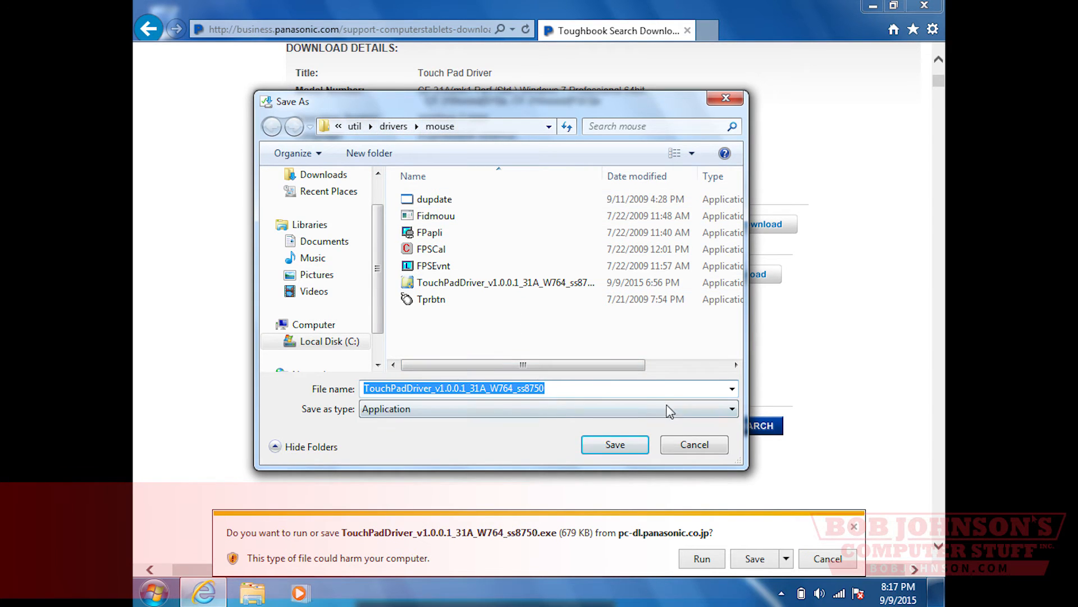
pyautogui.click(615, 444)
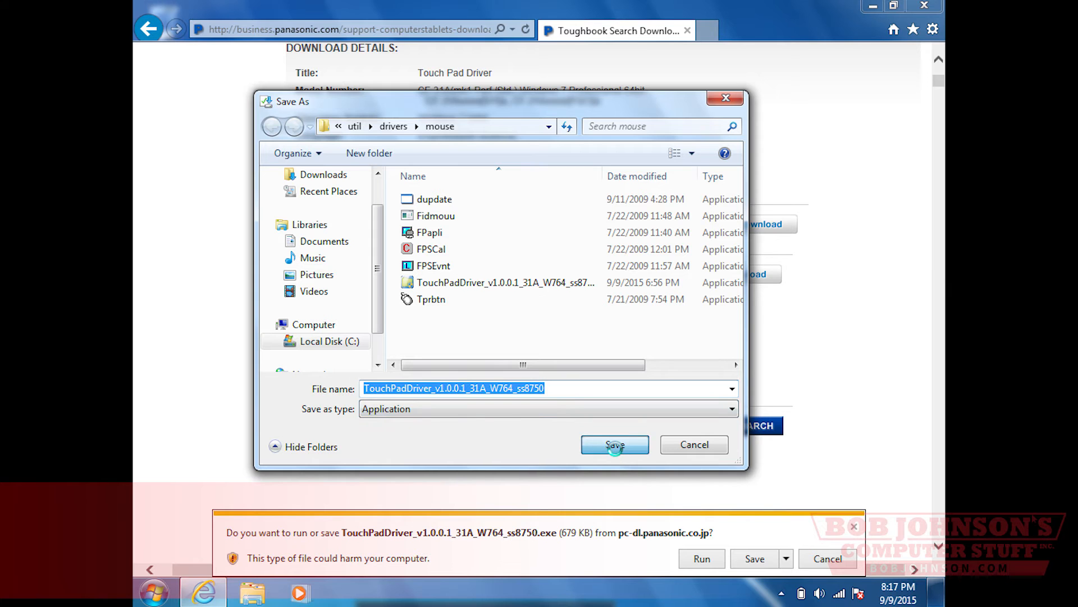
pyautogui.click(614, 444)
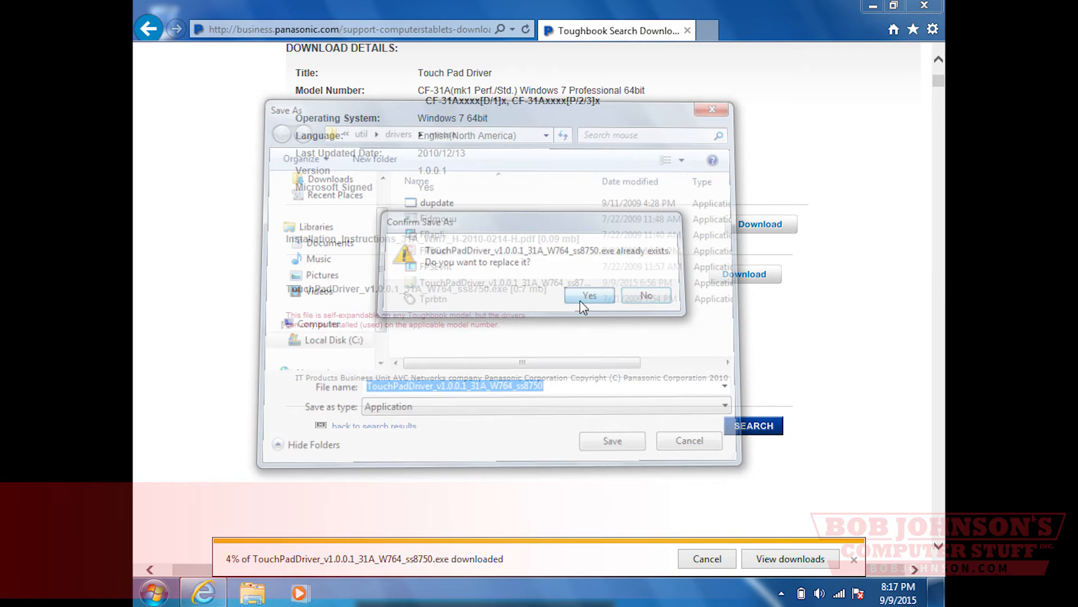
pyautogui.click(590, 295)
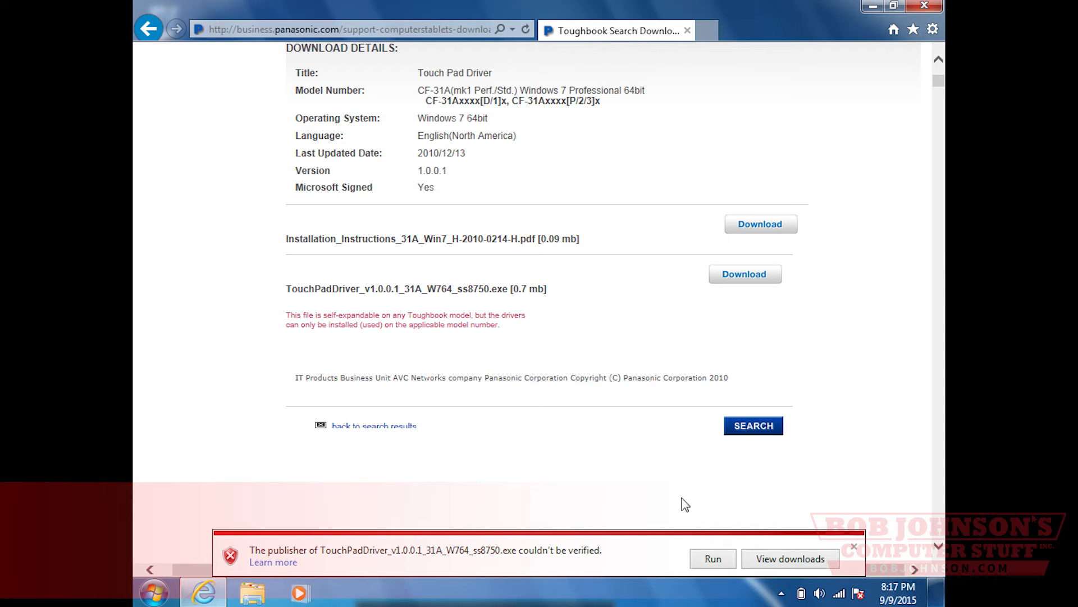
pyautogui.moveTo(854, 547)
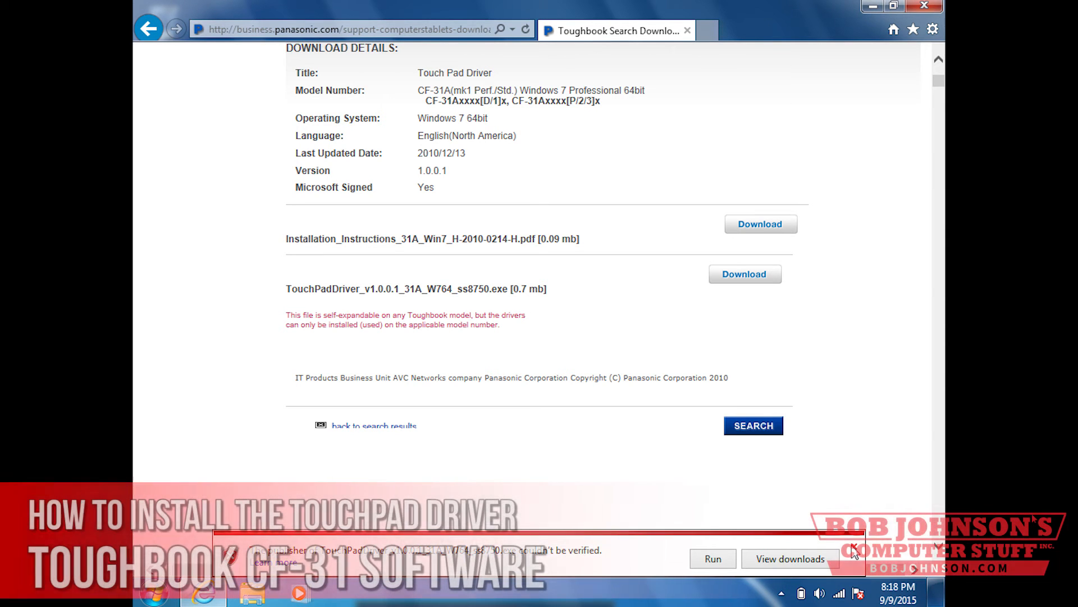
# Step: Dismiss the download-complete notification bar
pyautogui.click(853, 549)
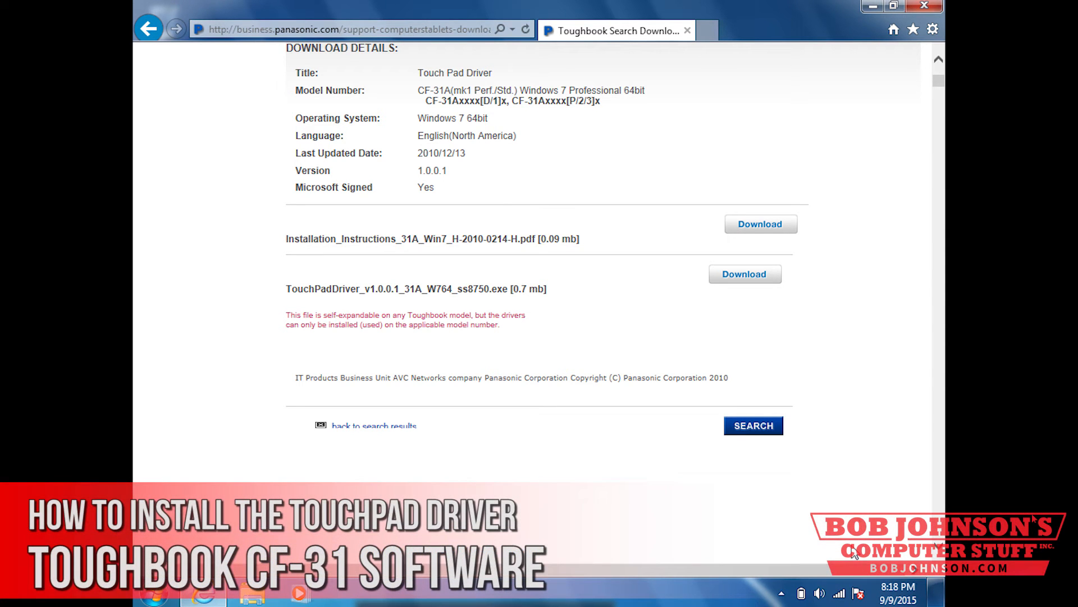
pyautogui.moveTo(894, 99)
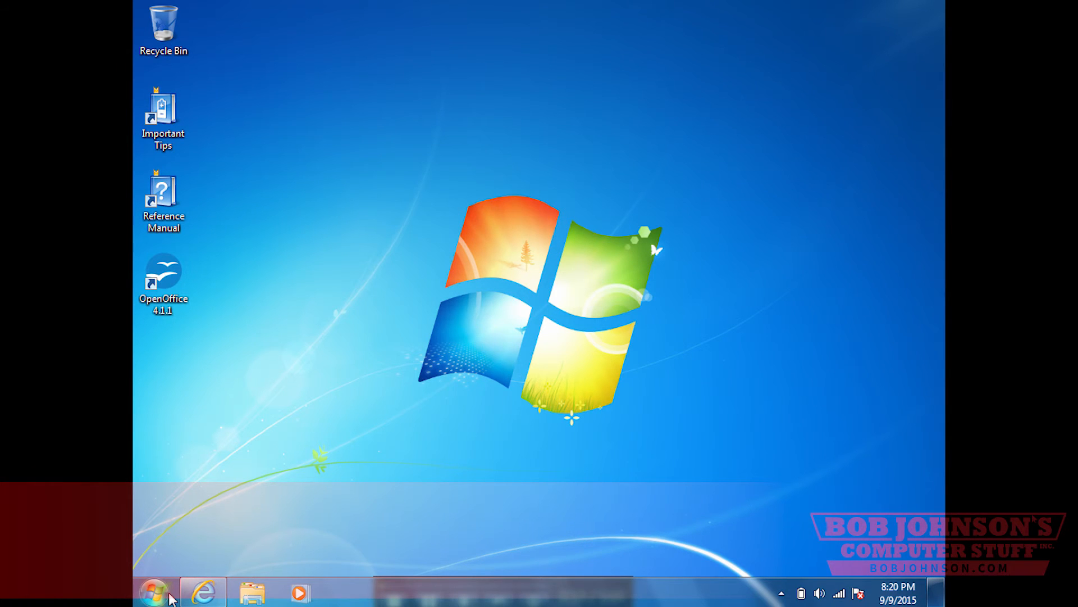
# Step: From the Start menu, reach Control Panel's System page via System and Security
pyautogui.click(155, 592)
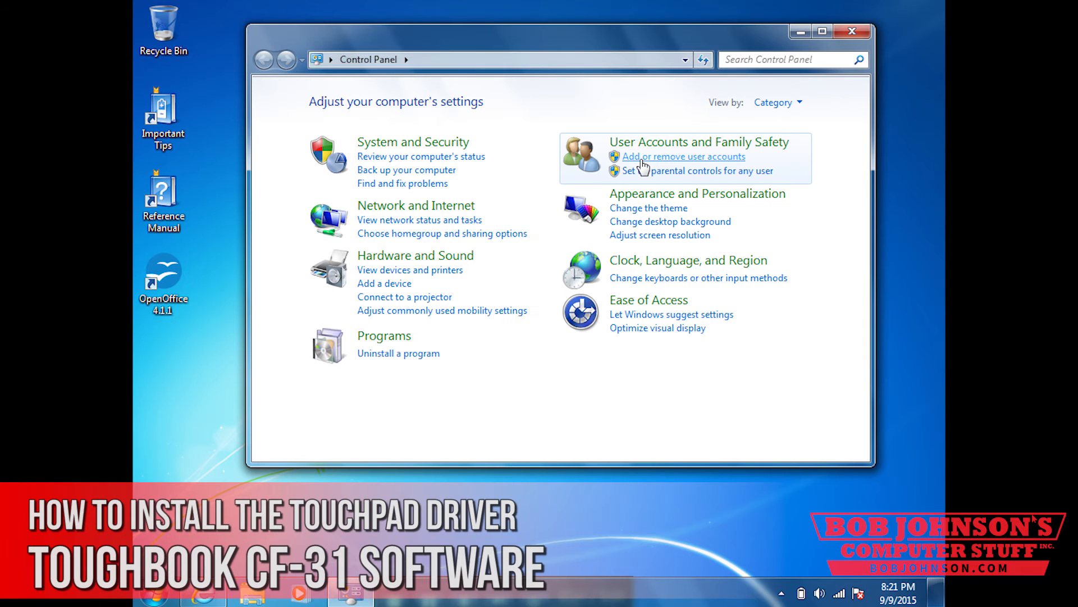
pyautogui.moveTo(428, 150)
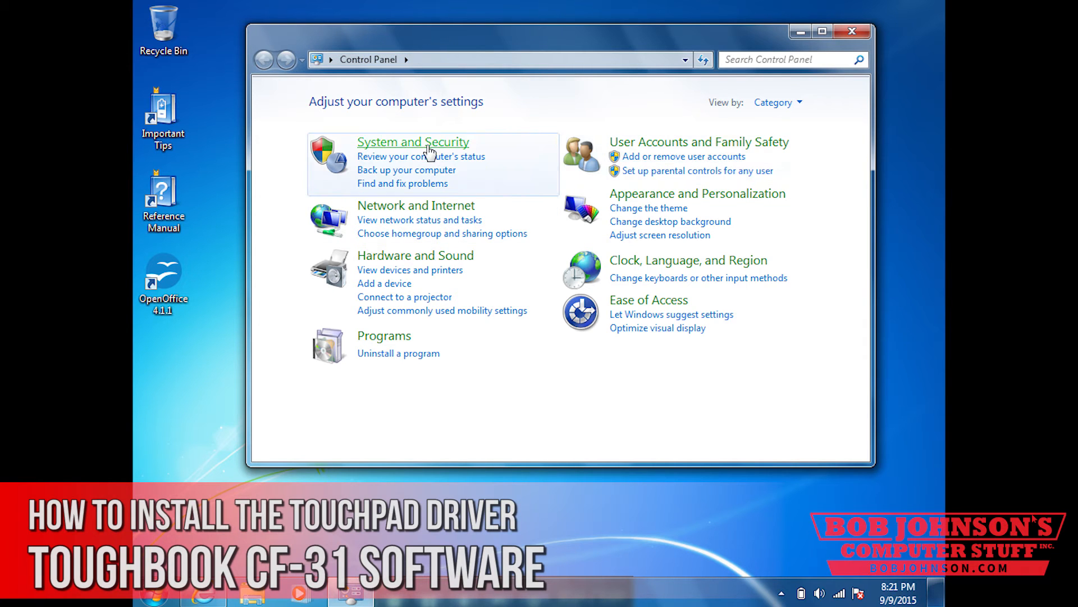
pyautogui.moveTo(427, 149)
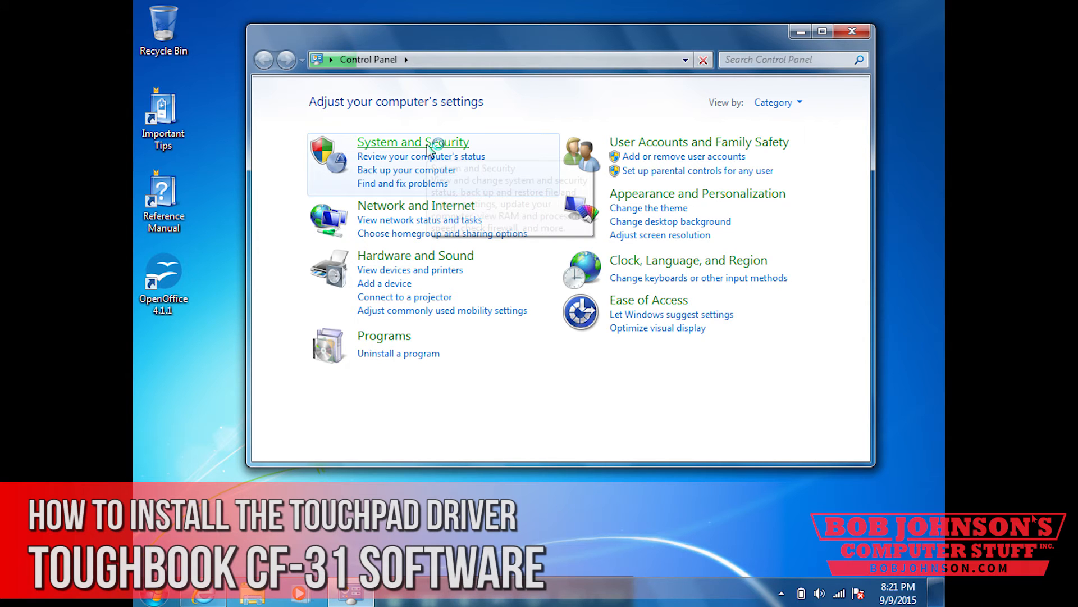
pyautogui.click(412, 141)
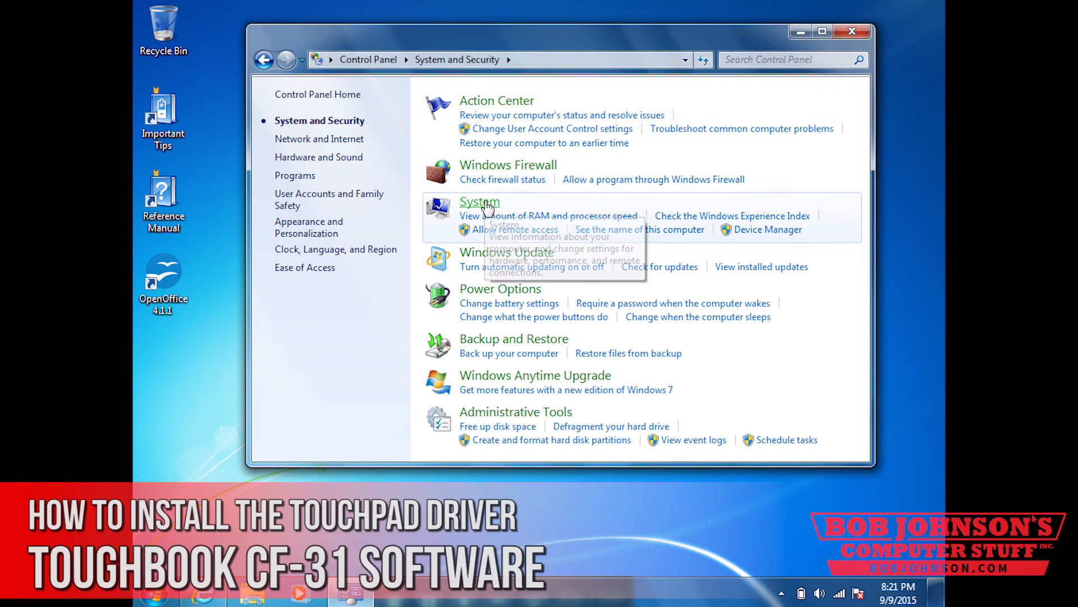
pyautogui.moveTo(485, 205)
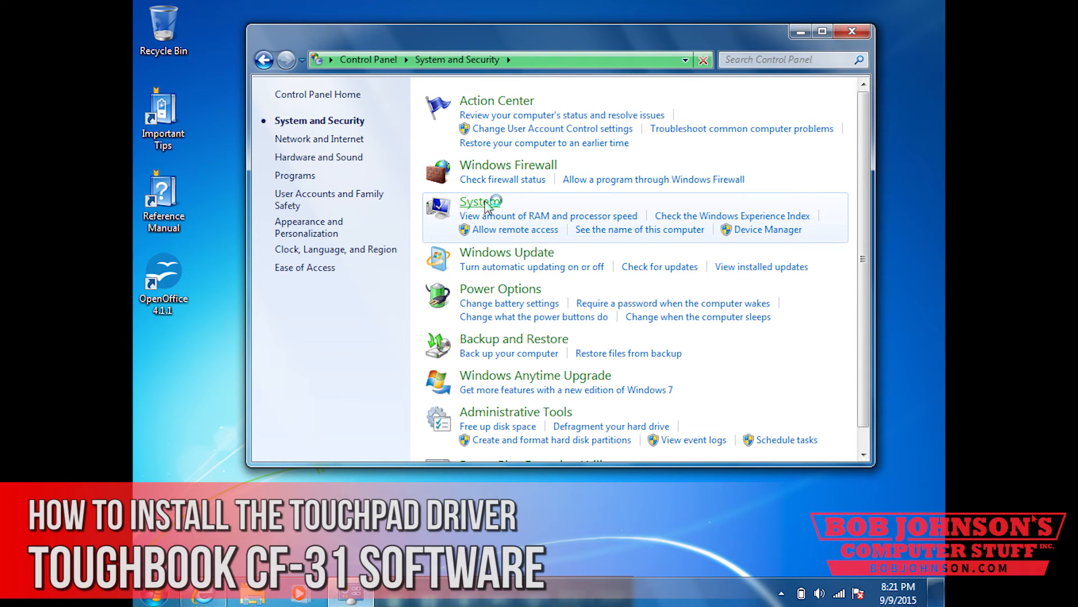
pyautogui.click(477, 201)
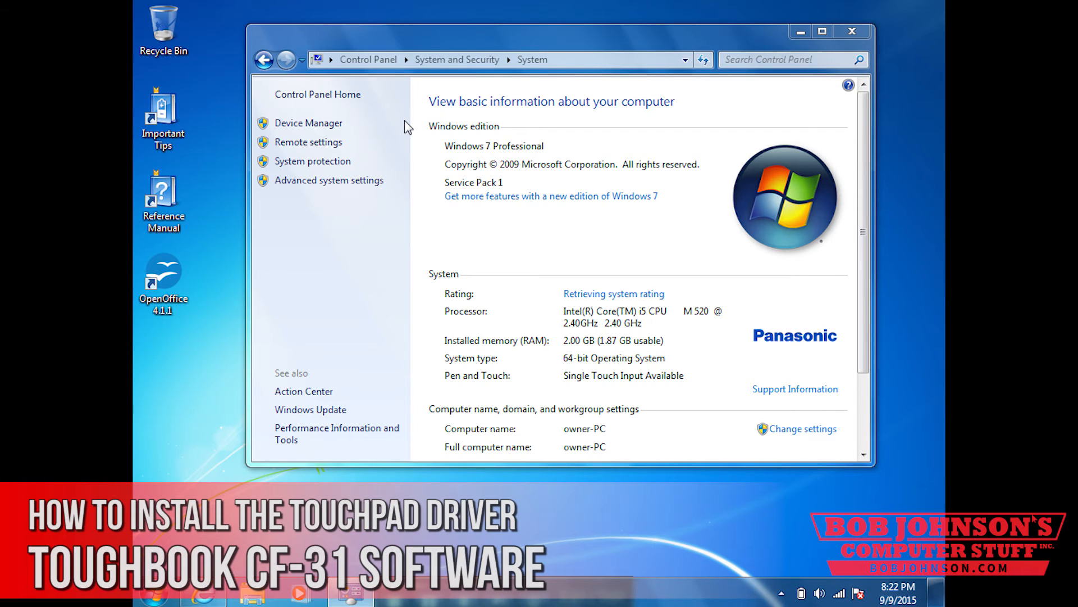
# Step: In Device Manager, show the PS/2 Compatible Mouse's Driver details under Mice and other pointing devices
pyautogui.click(308, 123)
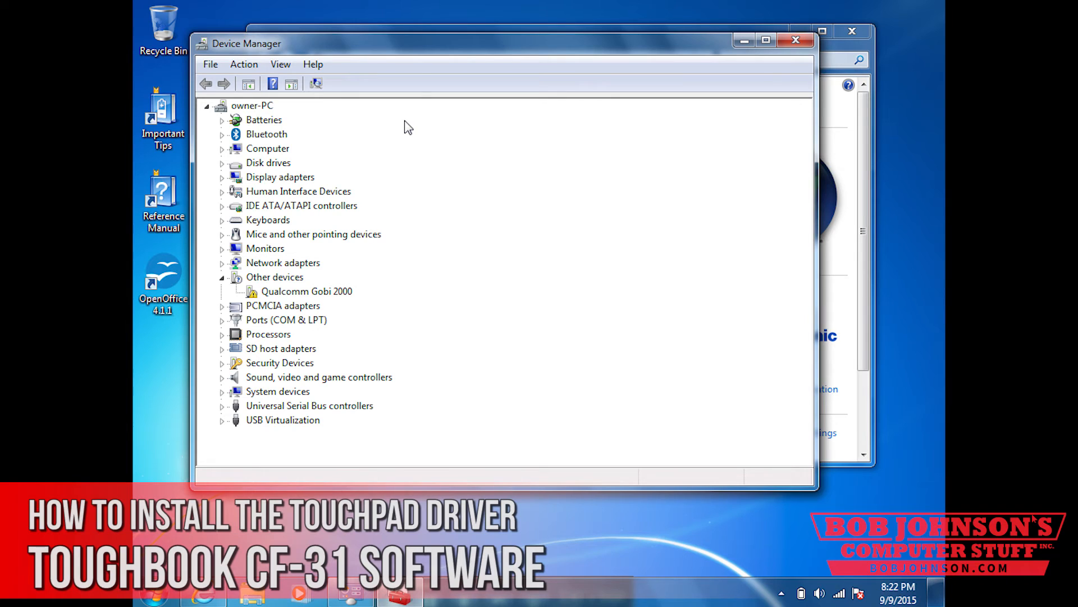
pyautogui.moveTo(253, 241)
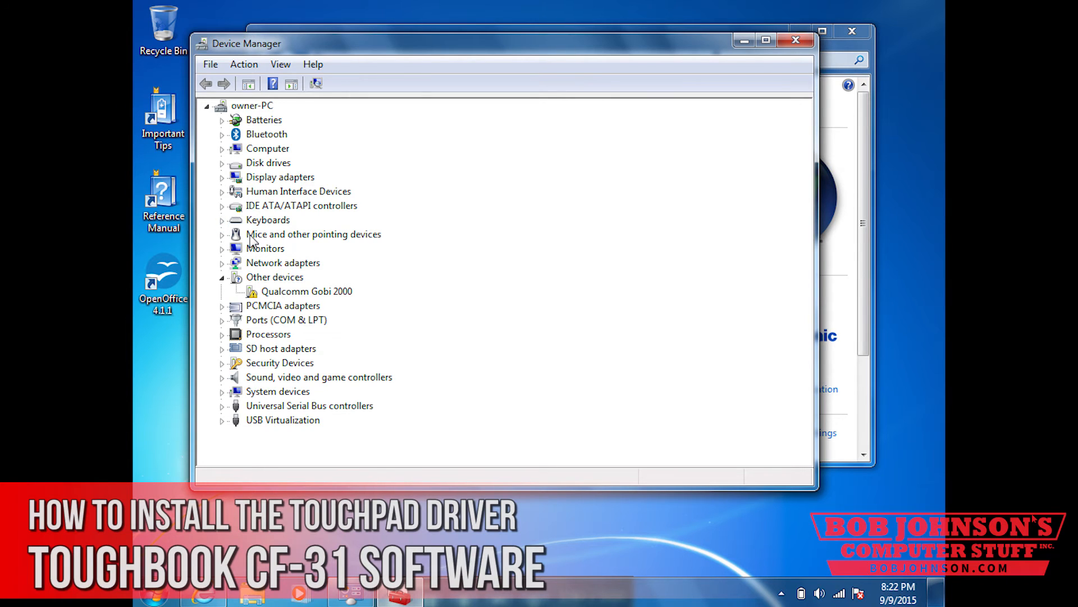
pyautogui.click(223, 234)
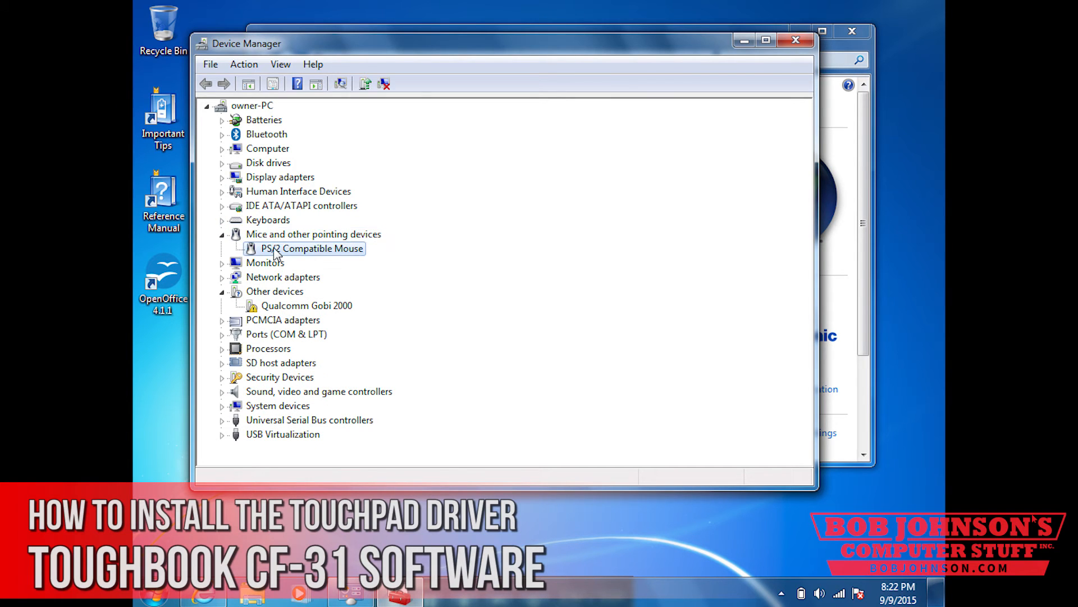
pyautogui.moveTo(301, 253)
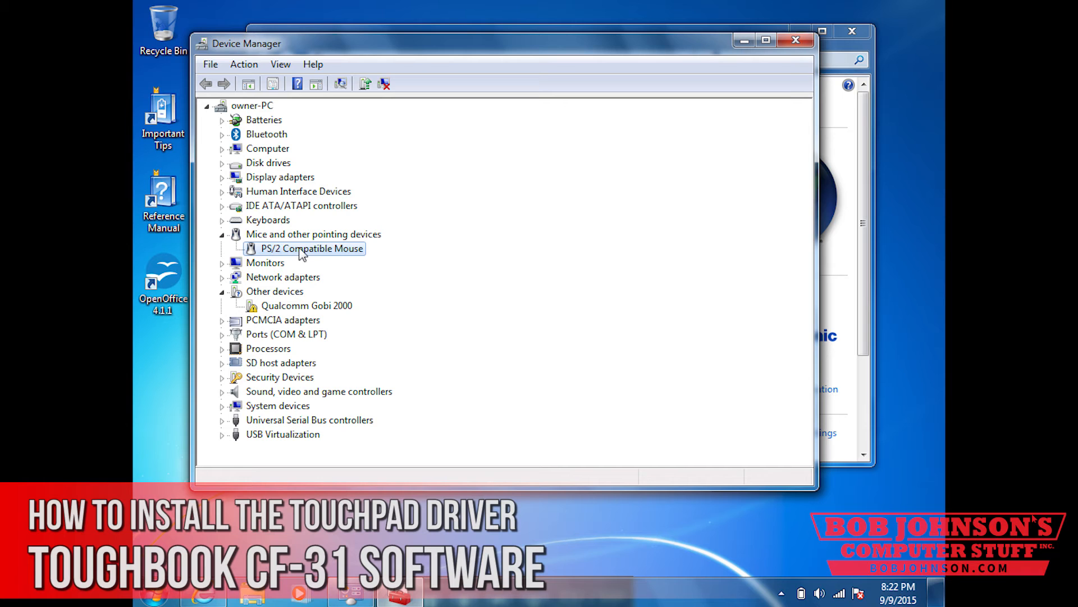
pyautogui.doubleClick(311, 248)
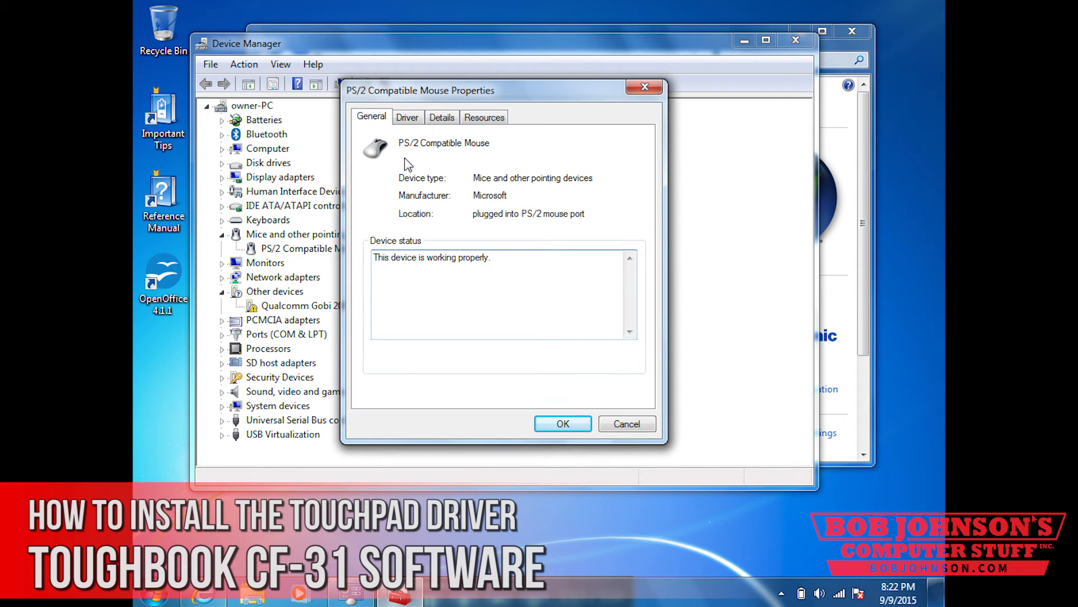
pyautogui.click(407, 117)
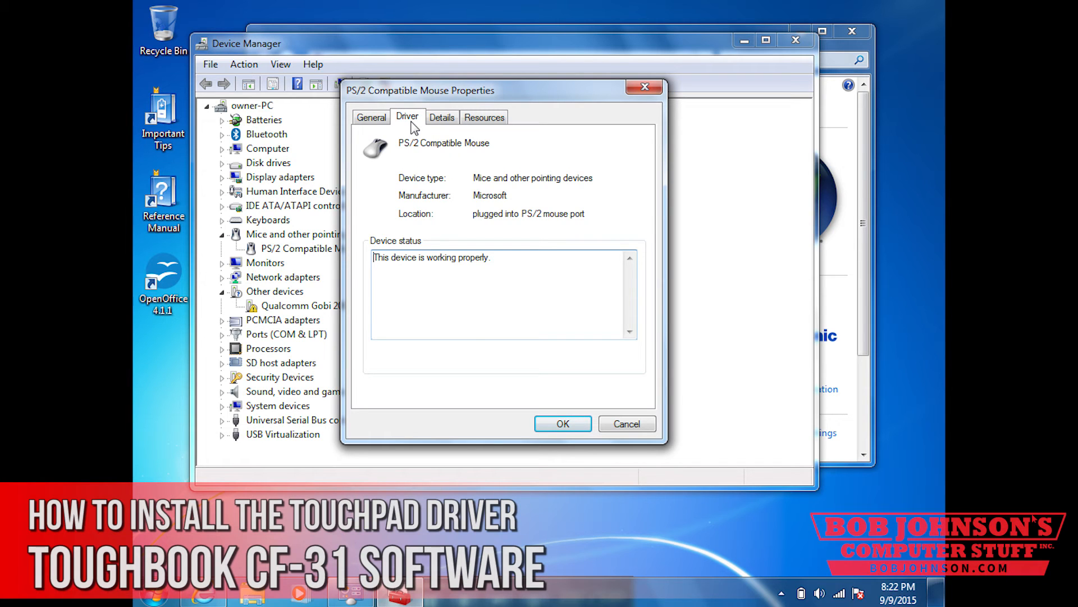
pyautogui.click(407, 116)
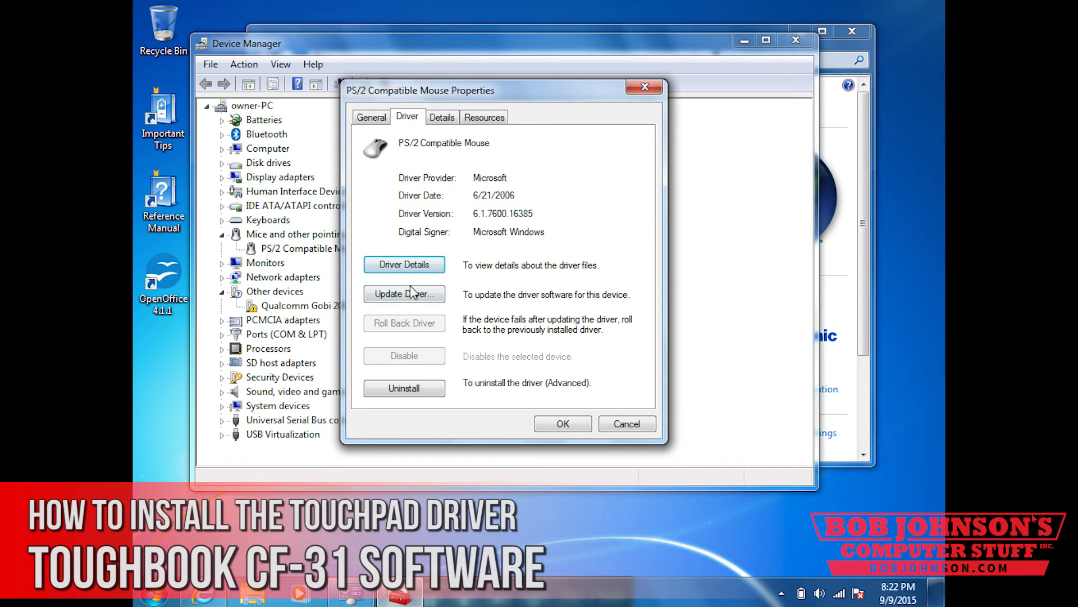
pyautogui.moveTo(404, 294)
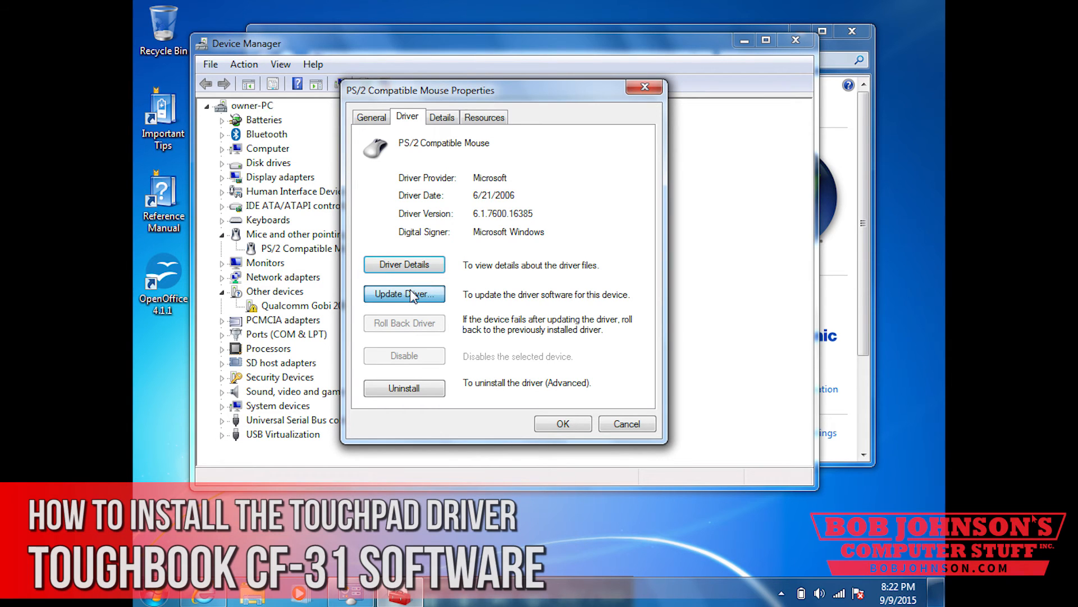
# Step: Start Update Driver Software and choose to pick the driver from a list on this computer
pyautogui.click(404, 293)
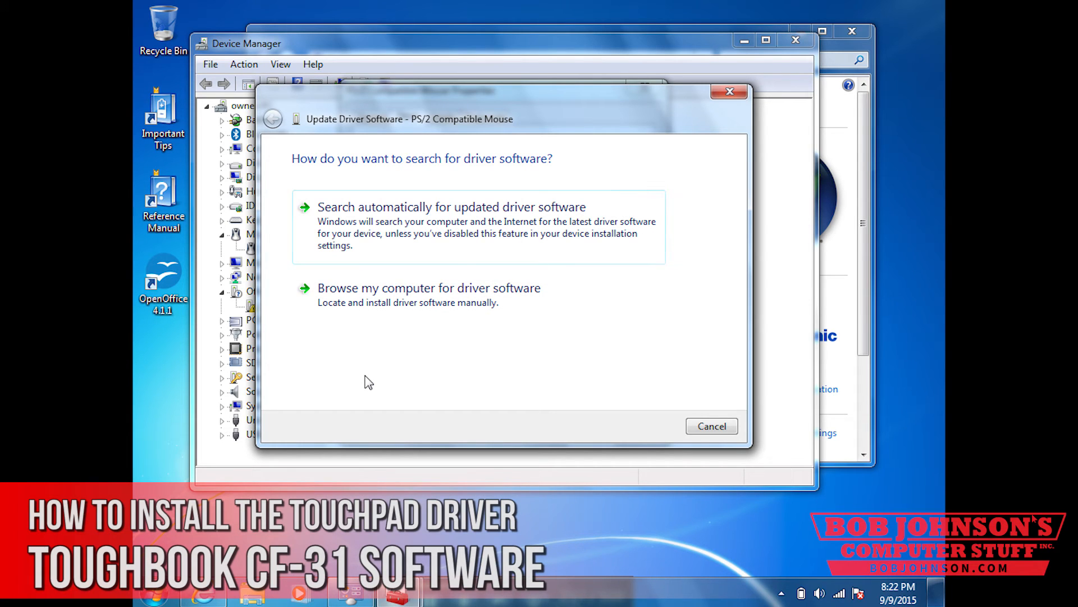
pyautogui.moveTo(408, 330)
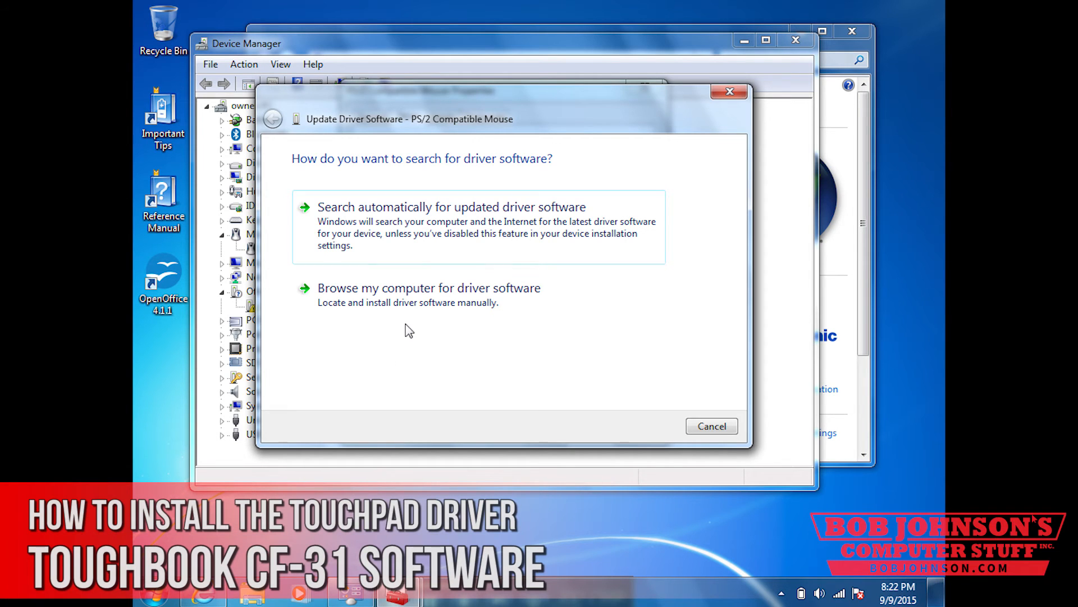
pyautogui.moveTo(421, 294)
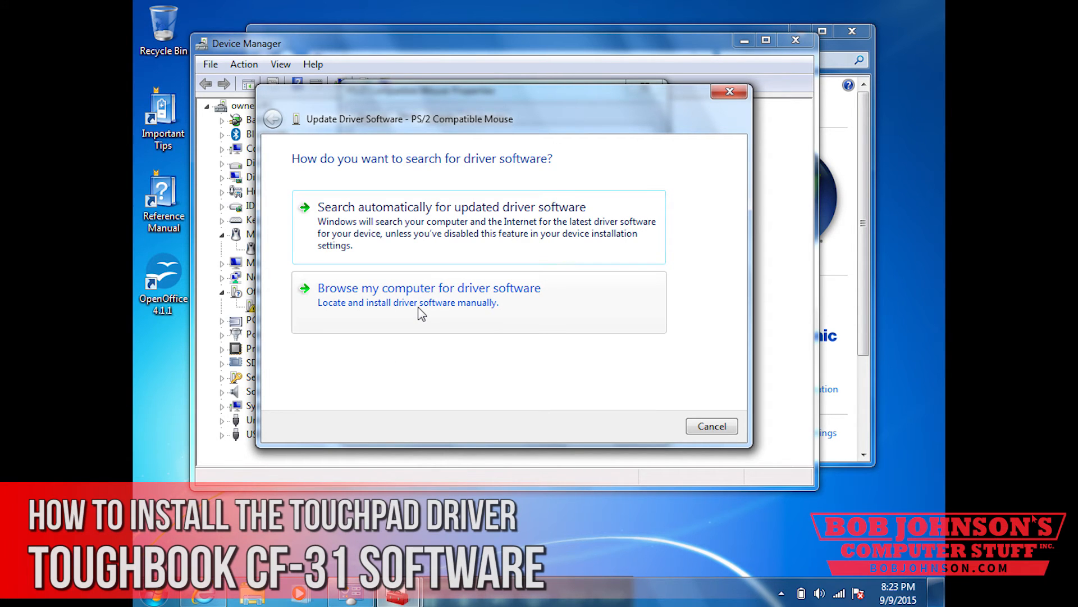
pyautogui.click(428, 288)
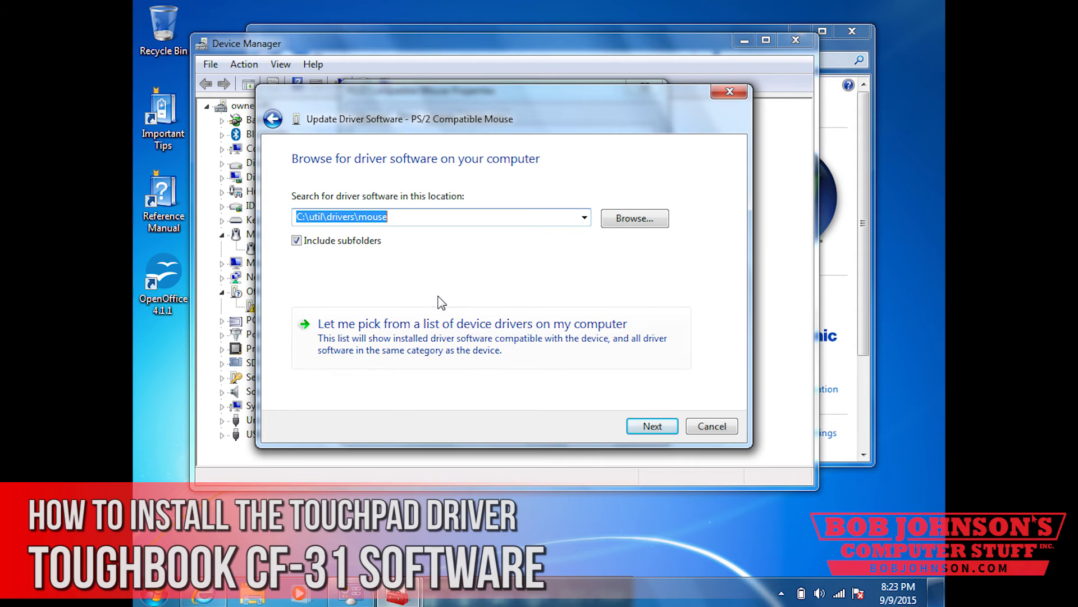
pyautogui.moveTo(409, 297)
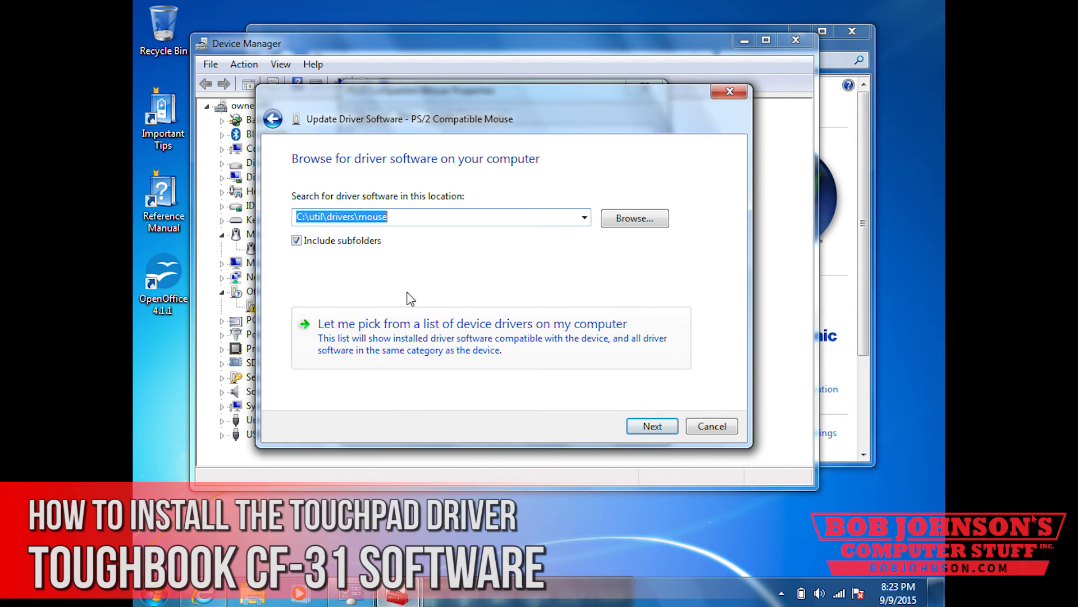
pyautogui.moveTo(396, 303)
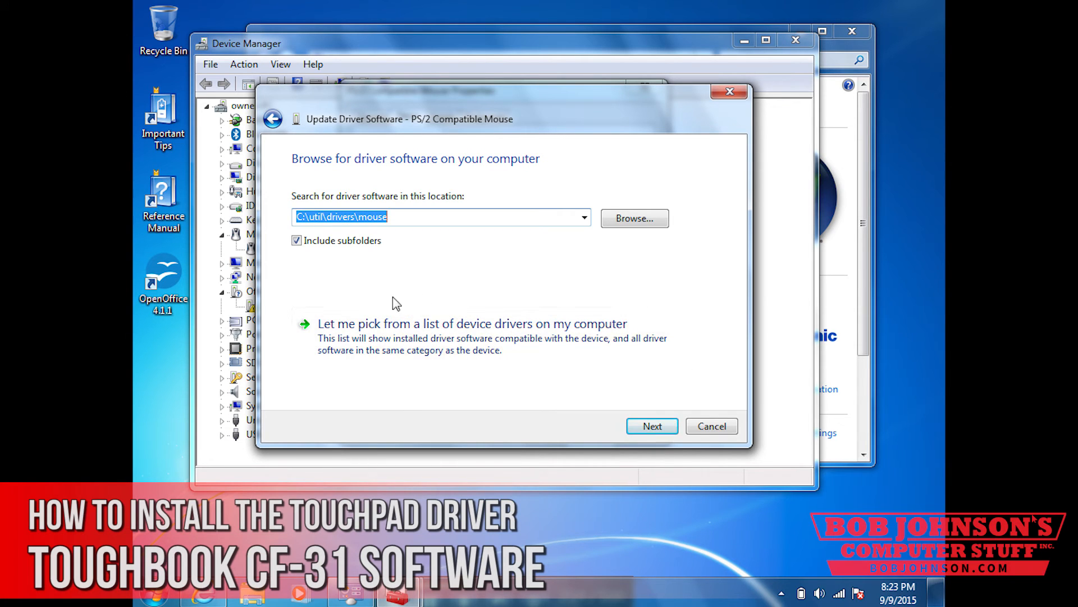
pyautogui.moveTo(409, 277)
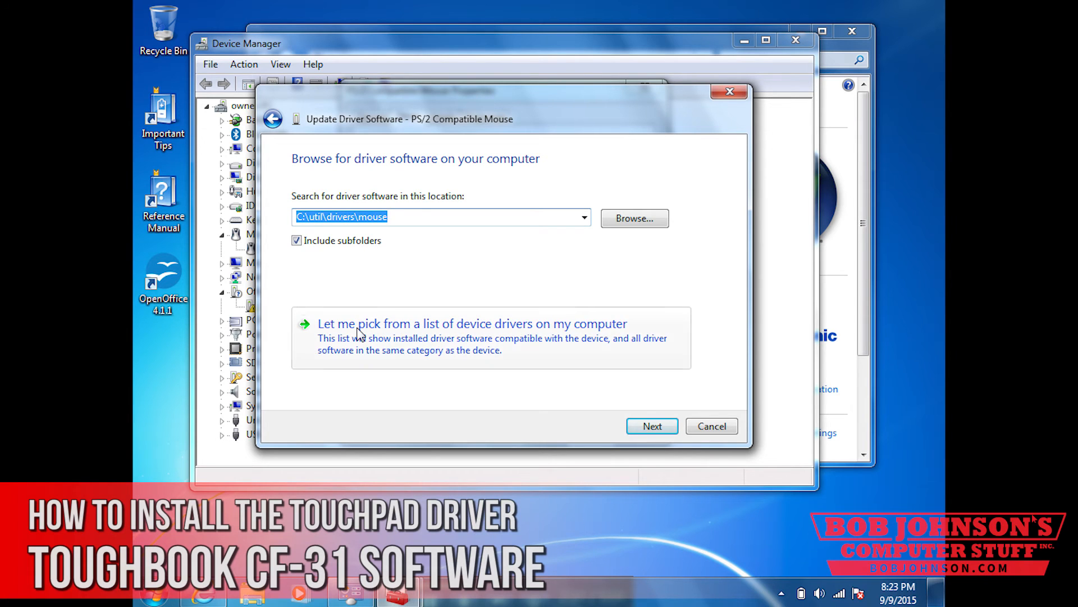
pyautogui.moveTo(356, 347)
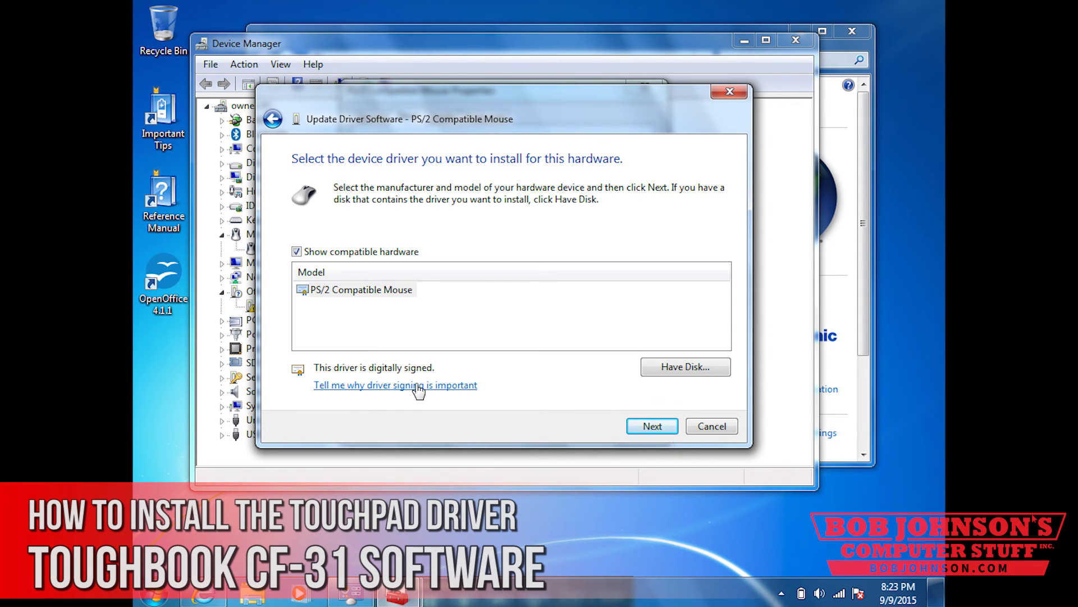
pyautogui.moveTo(568, 389)
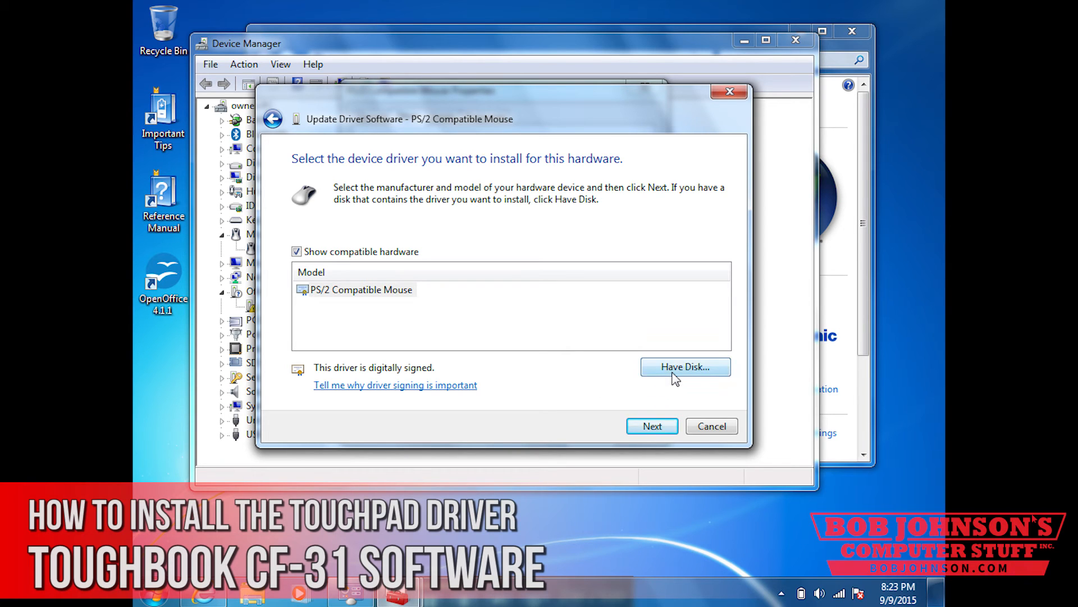
# Step: Use Have Disk and browse to the C:\util\drivers\mouse folder
pyautogui.click(360, 289)
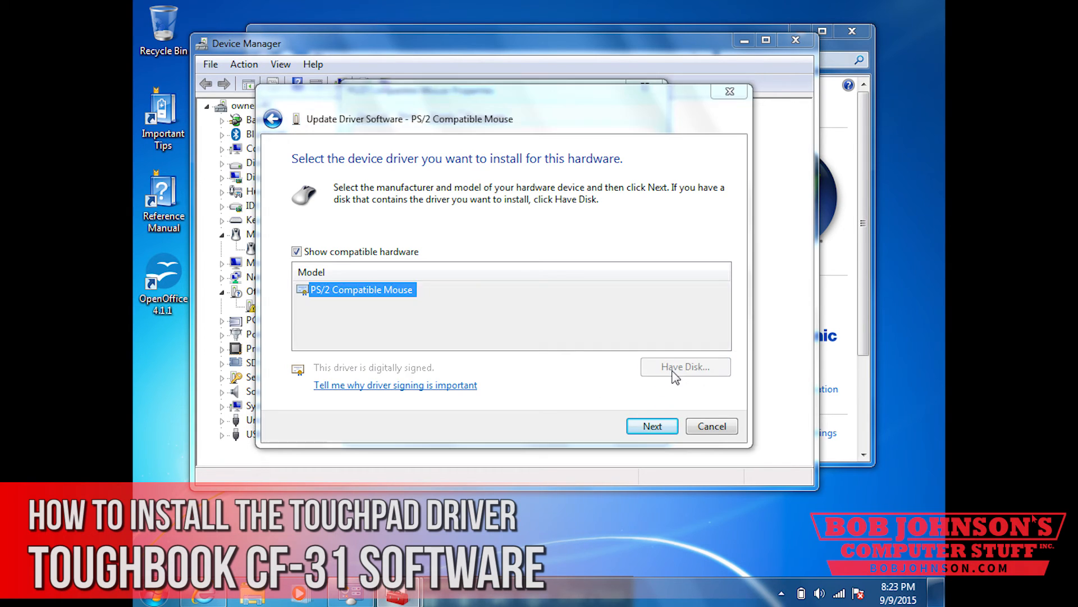
pyautogui.click(684, 367)
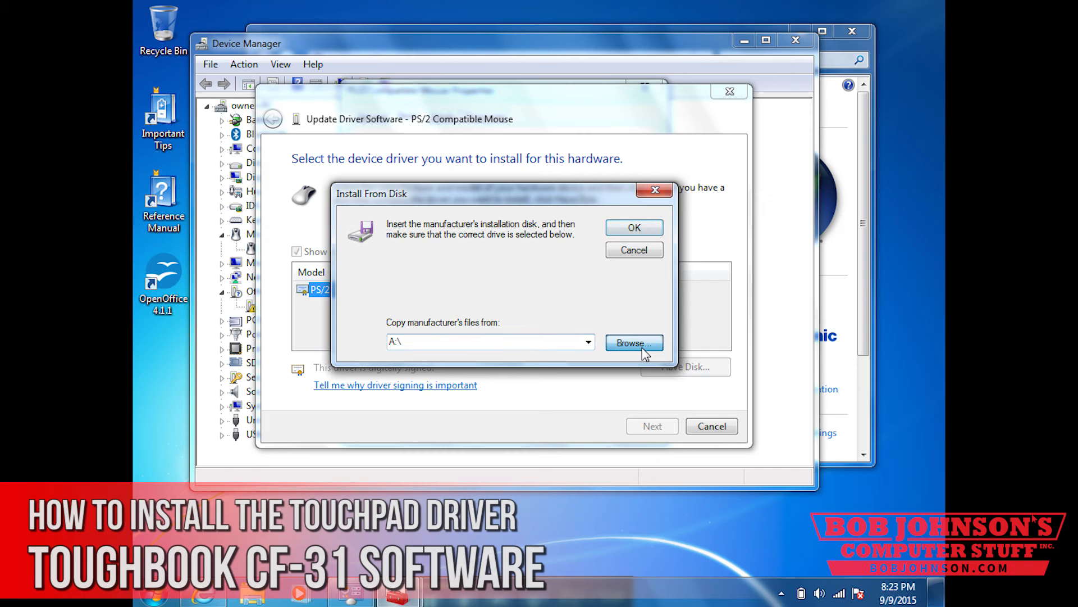
pyautogui.click(632, 343)
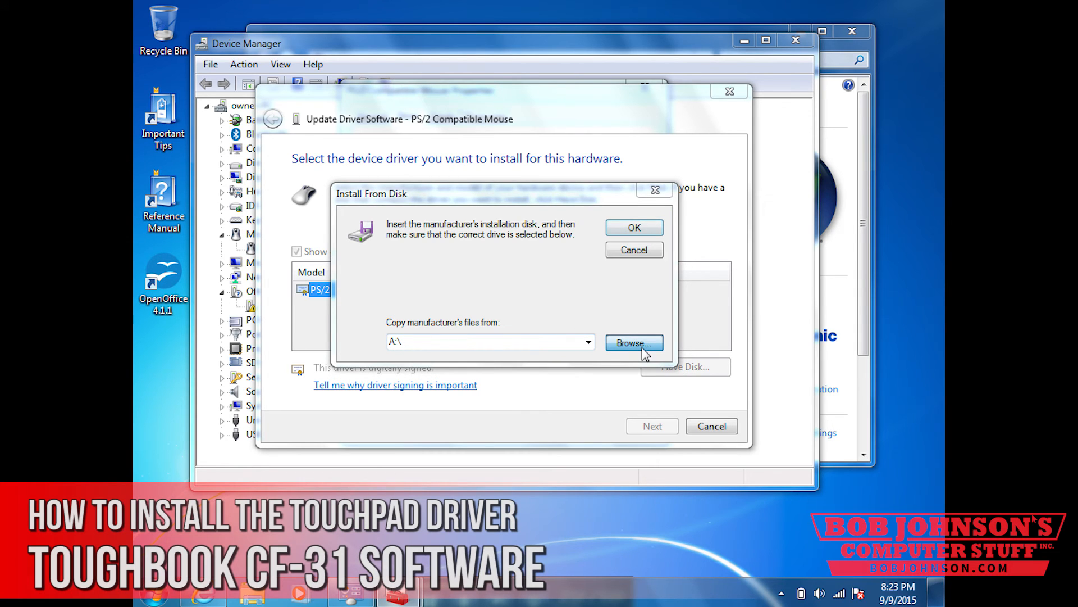
pyautogui.moveTo(583, 316)
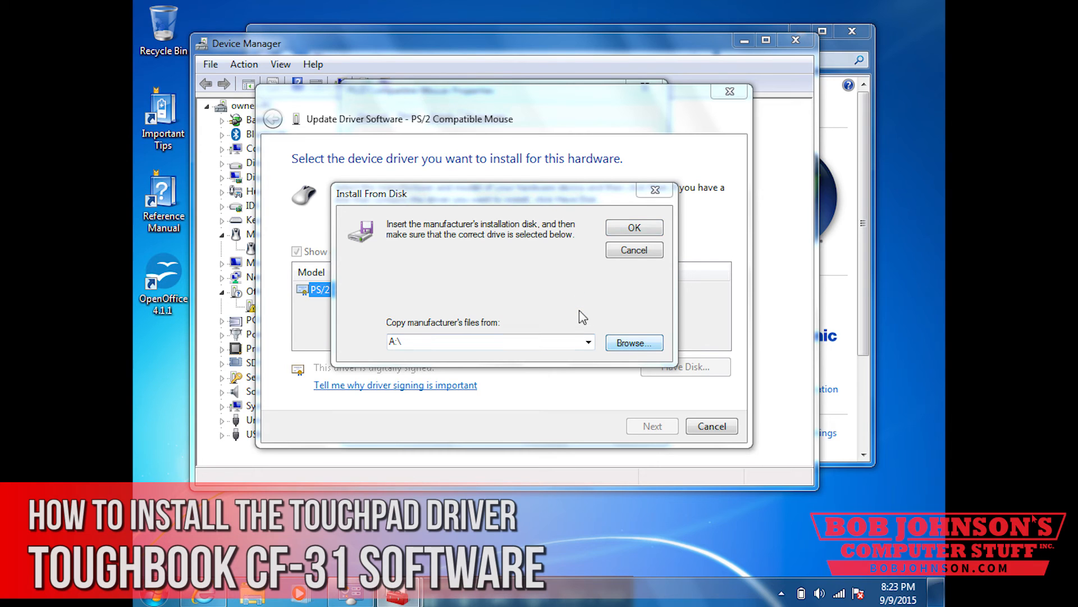
pyautogui.click(633, 343)
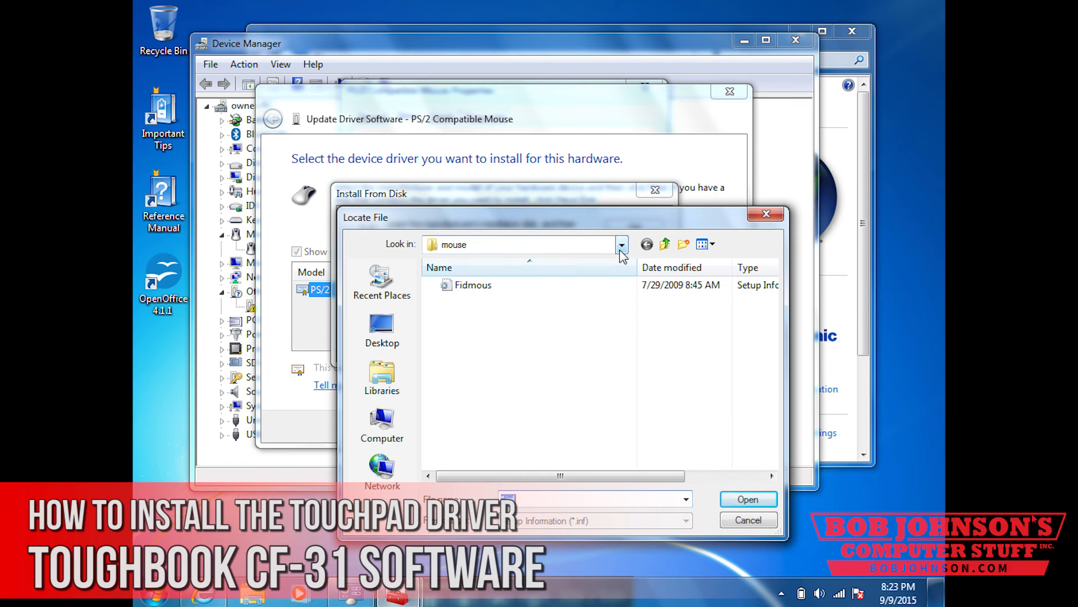
pyautogui.click(620, 244)
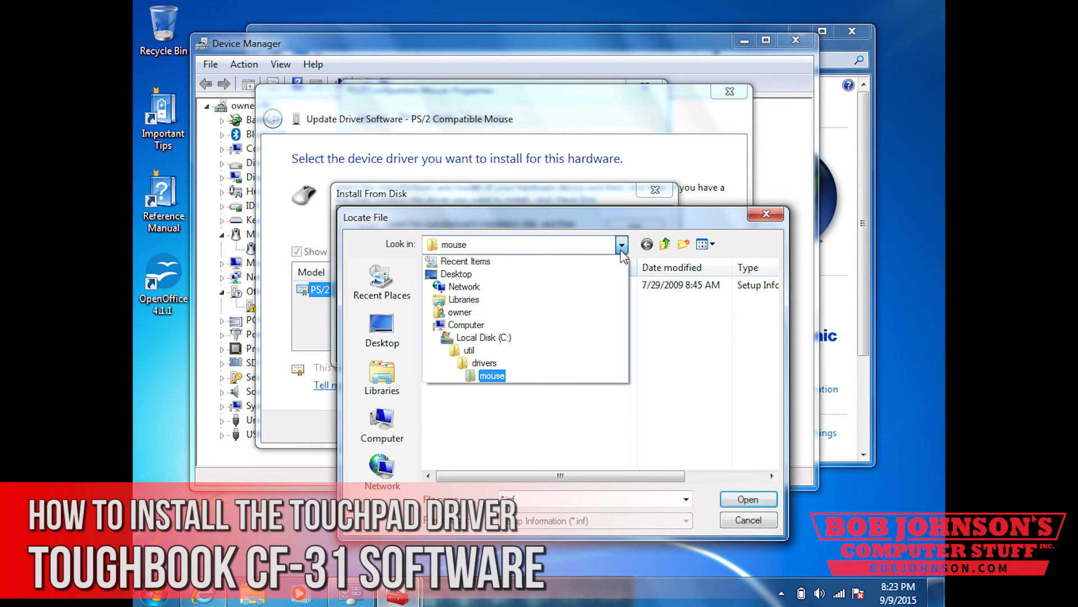
pyautogui.moveTo(557, 377)
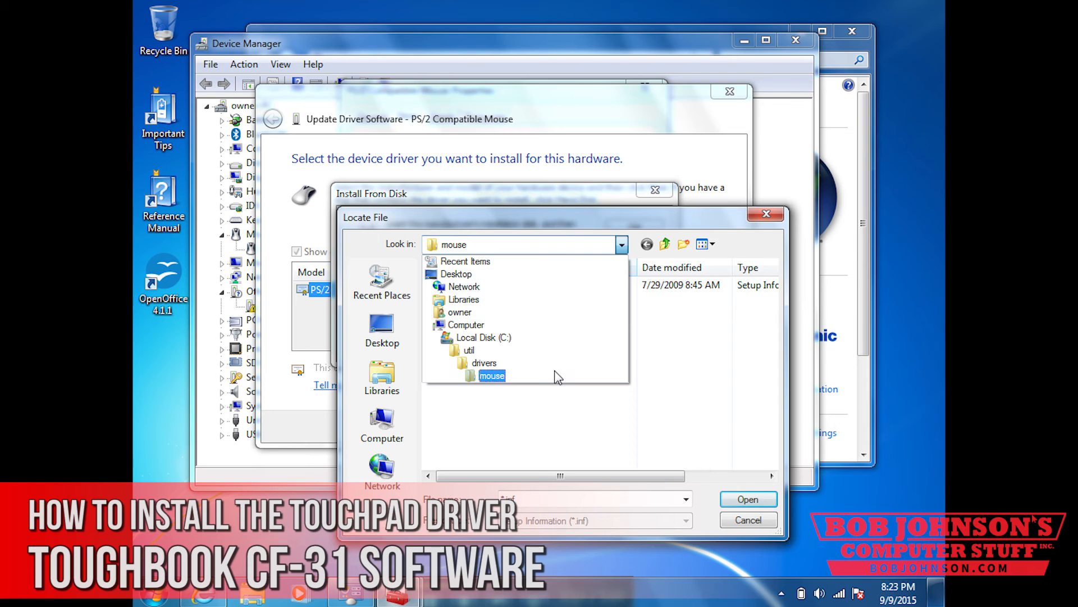
pyautogui.click(492, 375)
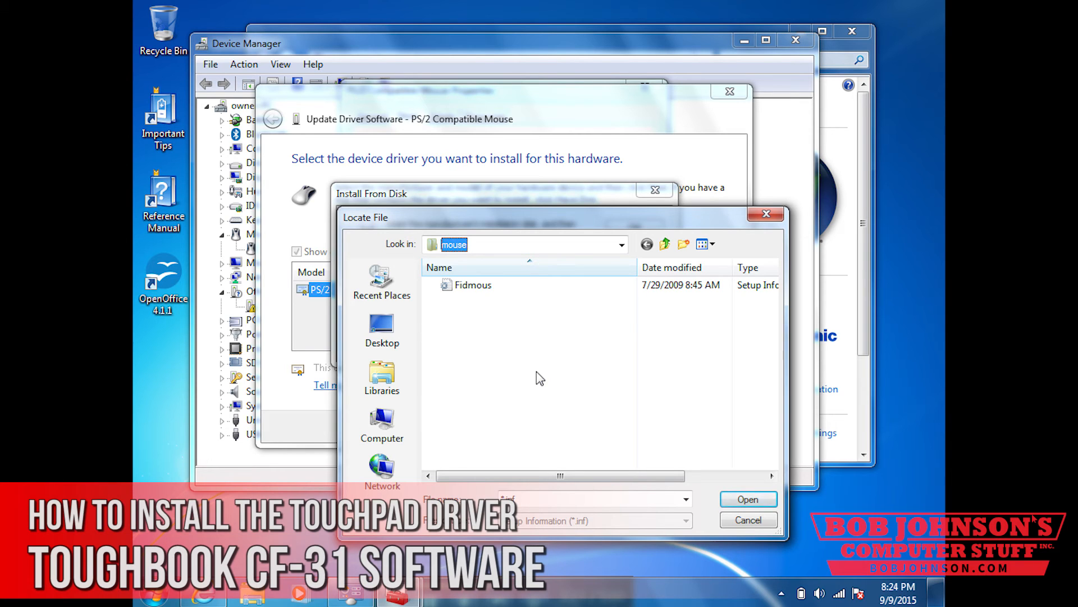
# Step: Select the Fidmous setup information file as the driver source
pyautogui.click(473, 284)
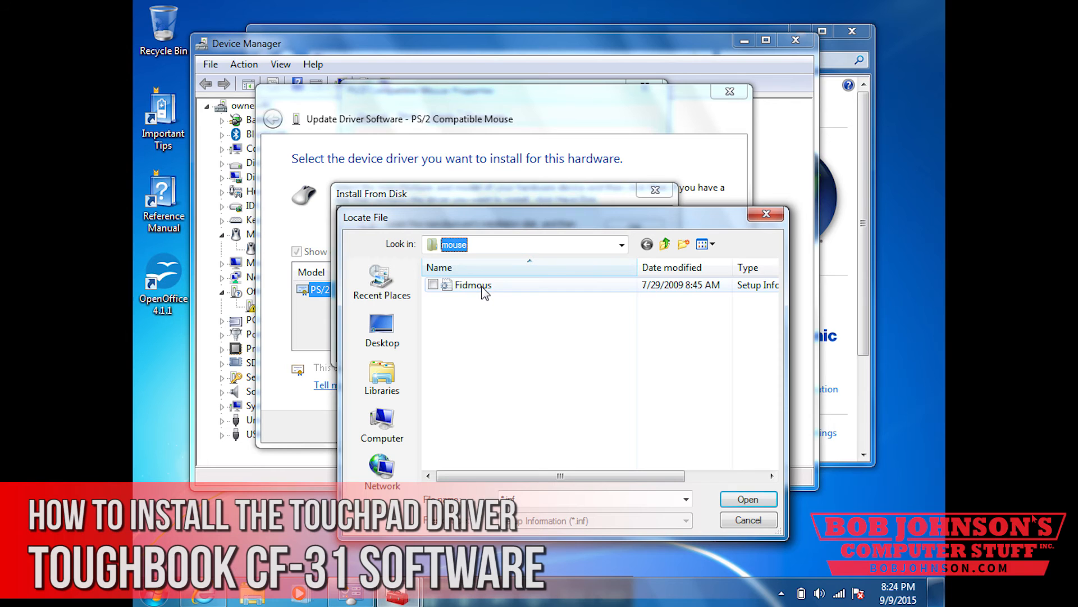
pyautogui.click(473, 285)
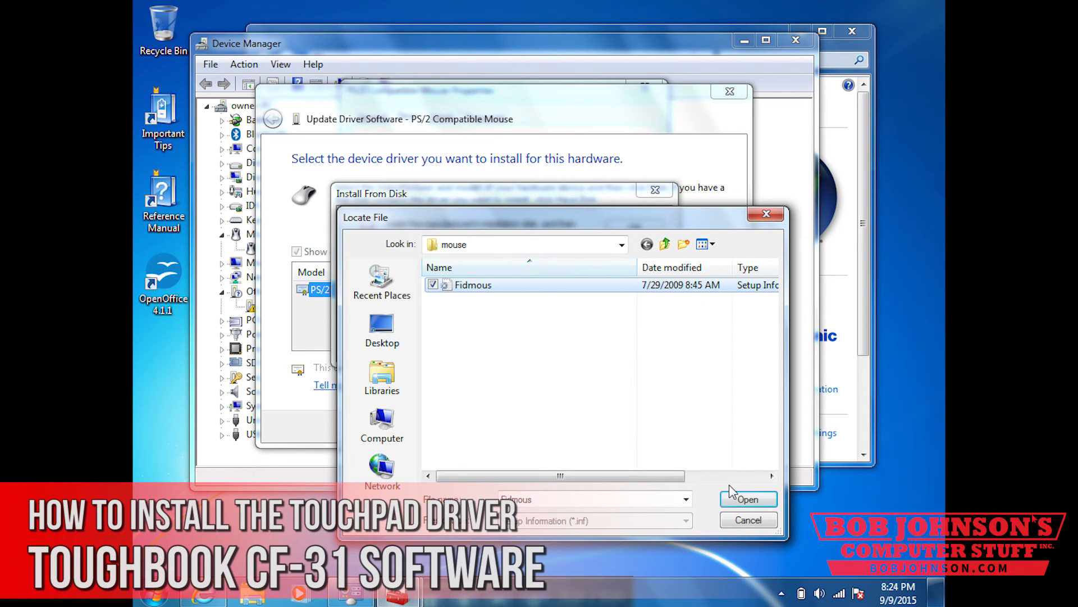
pyautogui.click(748, 499)
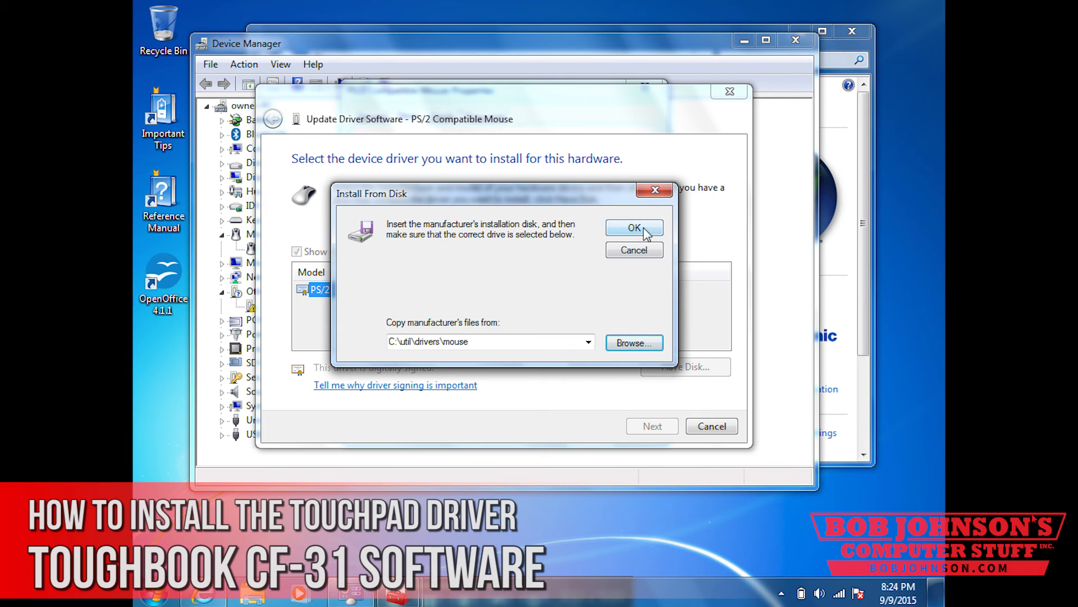
# Step: Confirm the mouse driver folder and install the listed touchpad driver
pyautogui.click(631, 228)
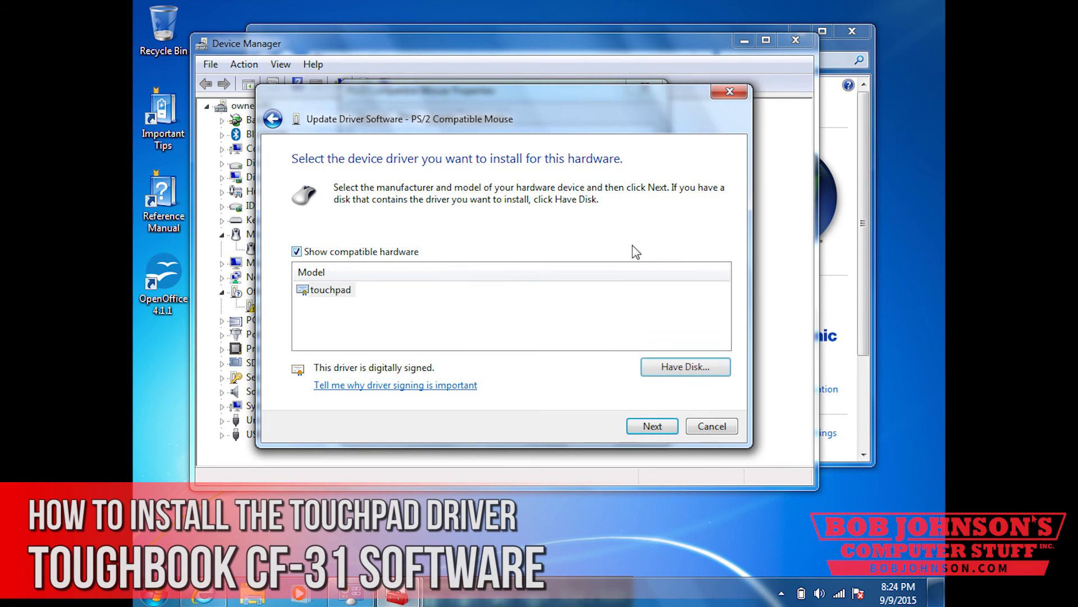
pyautogui.moveTo(504, 322)
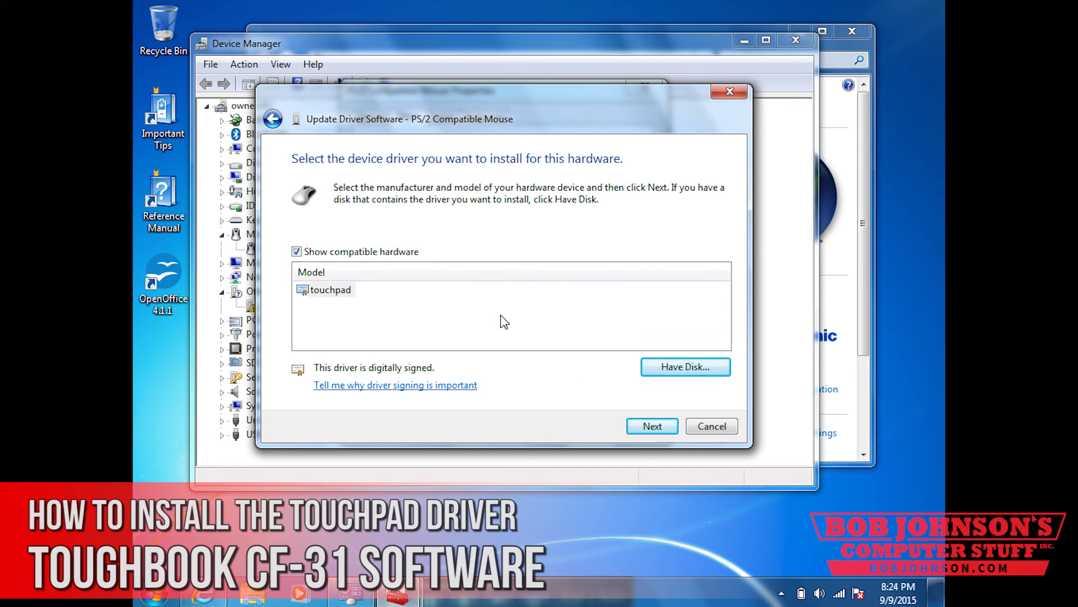
pyautogui.moveTo(356, 301)
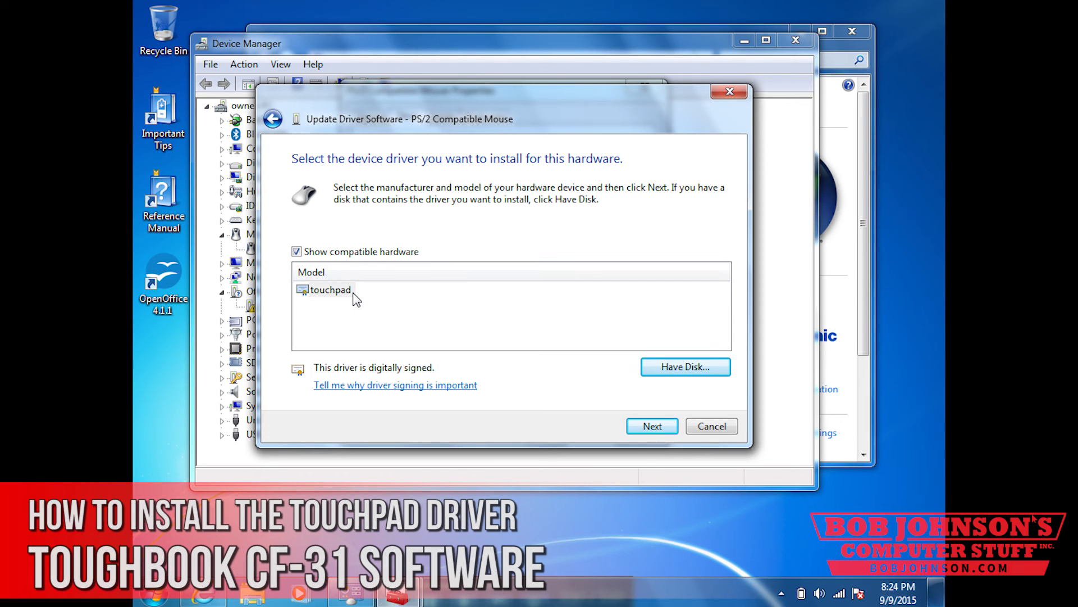
pyautogui.moveTo(592, 423)
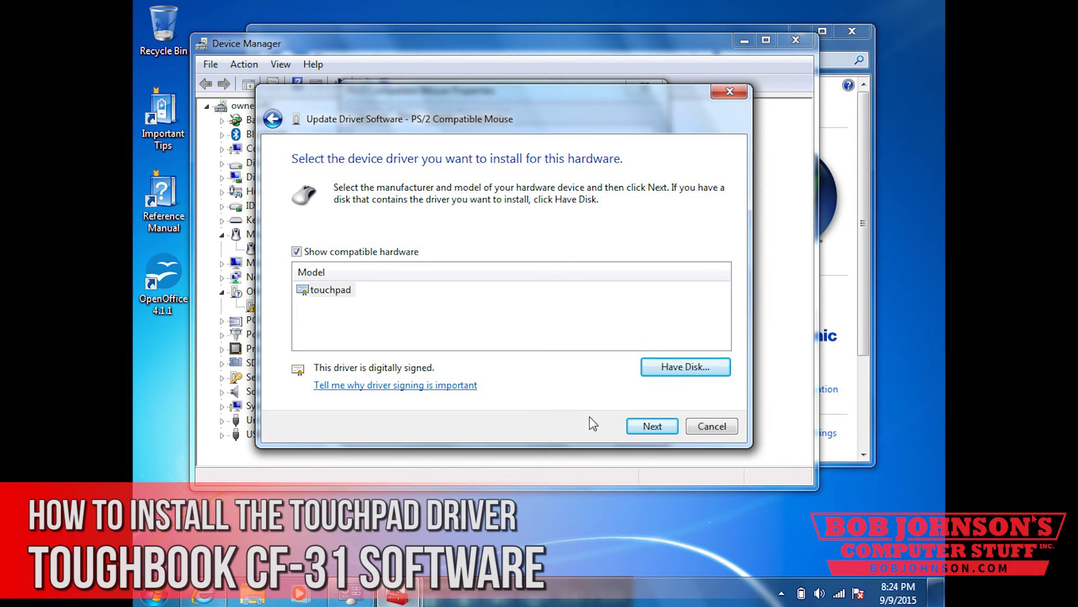
pyautogui.click(650, 426)
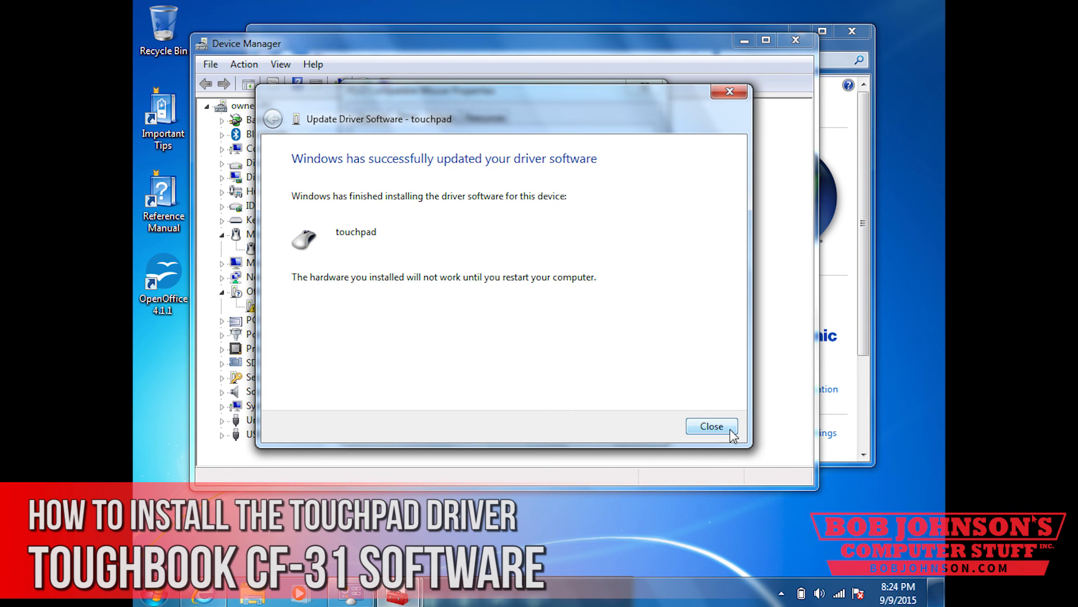
# Step: Dismiss the install-success notice and close the touchpad Properties, leaving the restart prompt
pyautogui.click(711, 425)
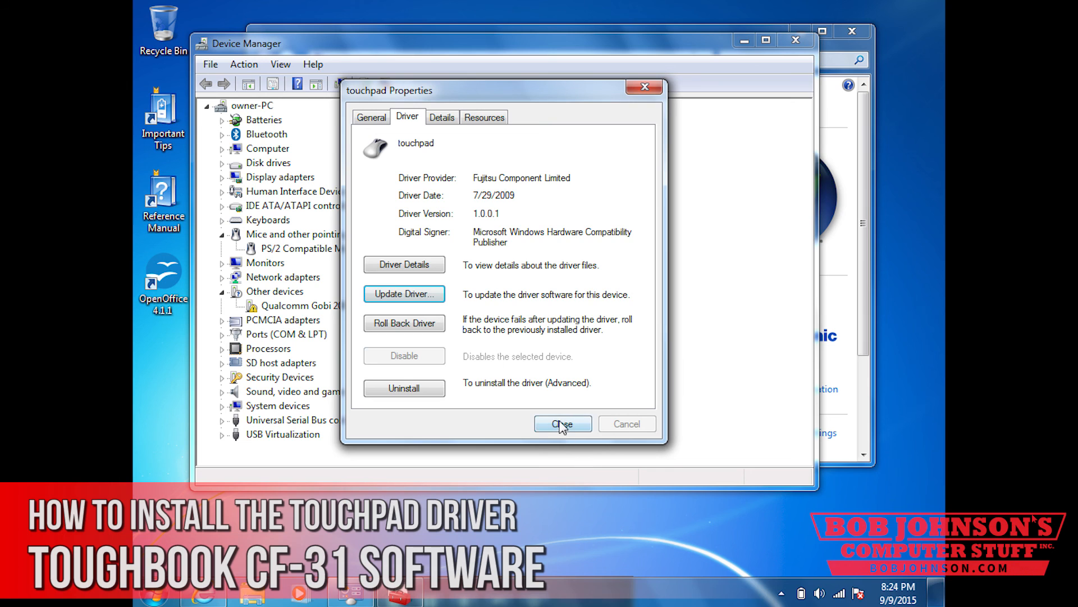
pyautogui.click(562, 423)
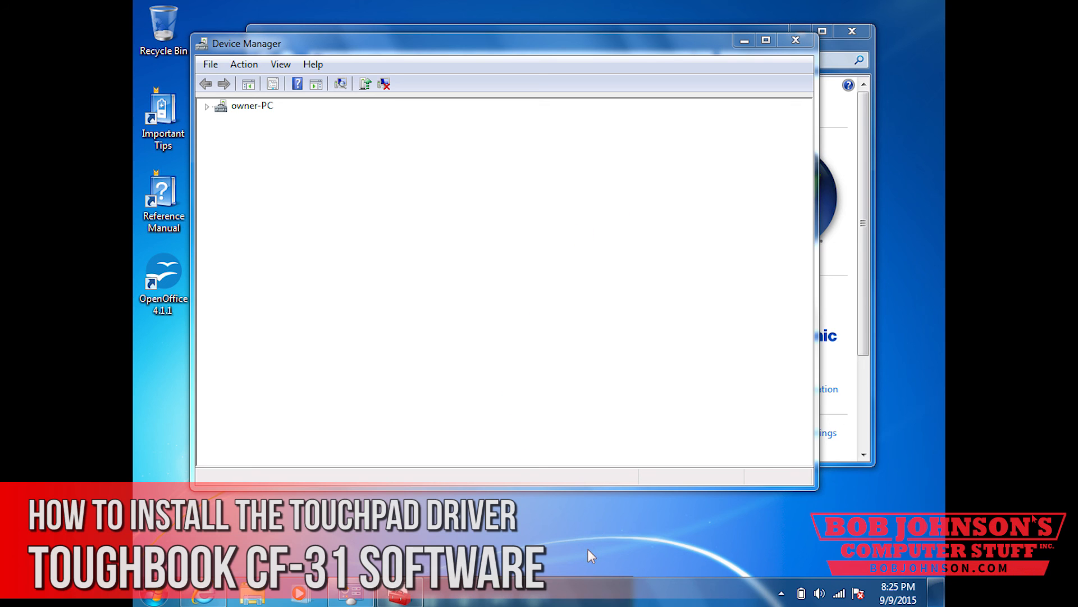
pyautogui.moveTo(594, 583)
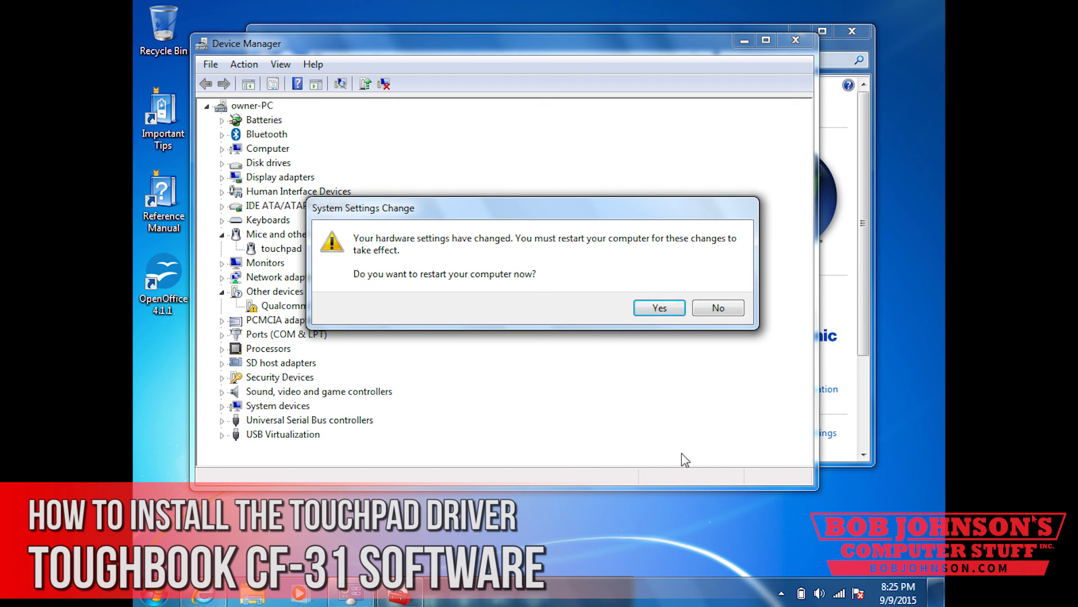
pyautogui.moveTo(718, 307)
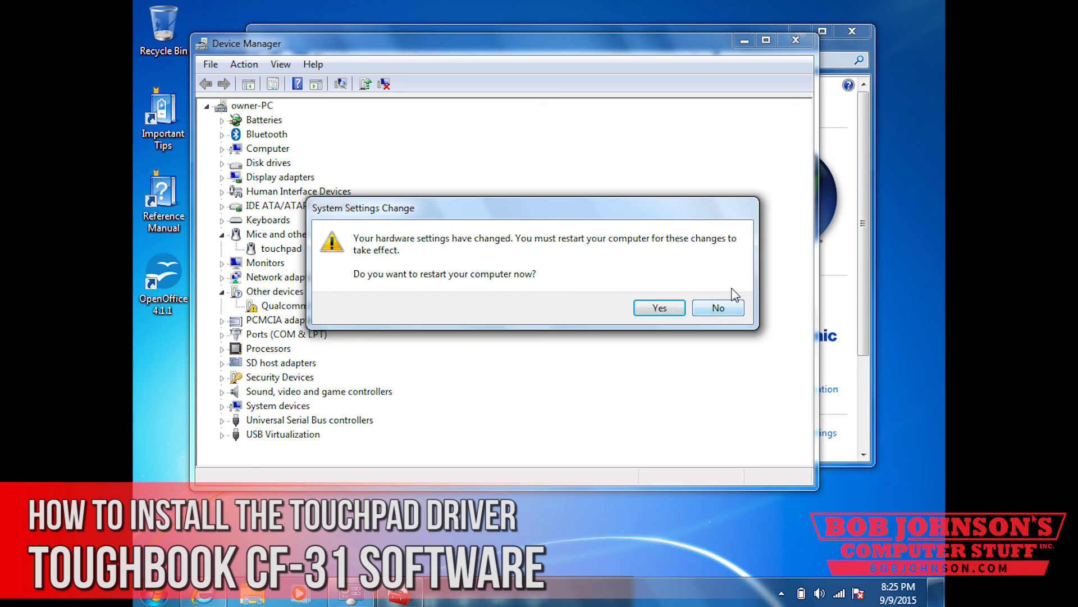